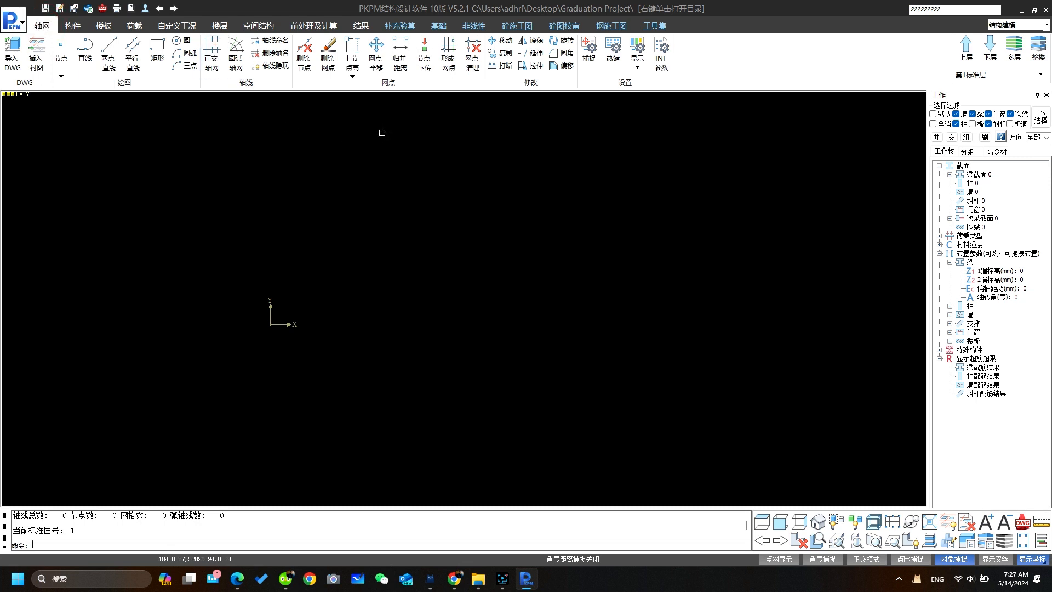
- Create an orthogonal axis grid of 6000×4 bays by 5100, 2700, 5100 spans and place it in the view
click(212, 53)
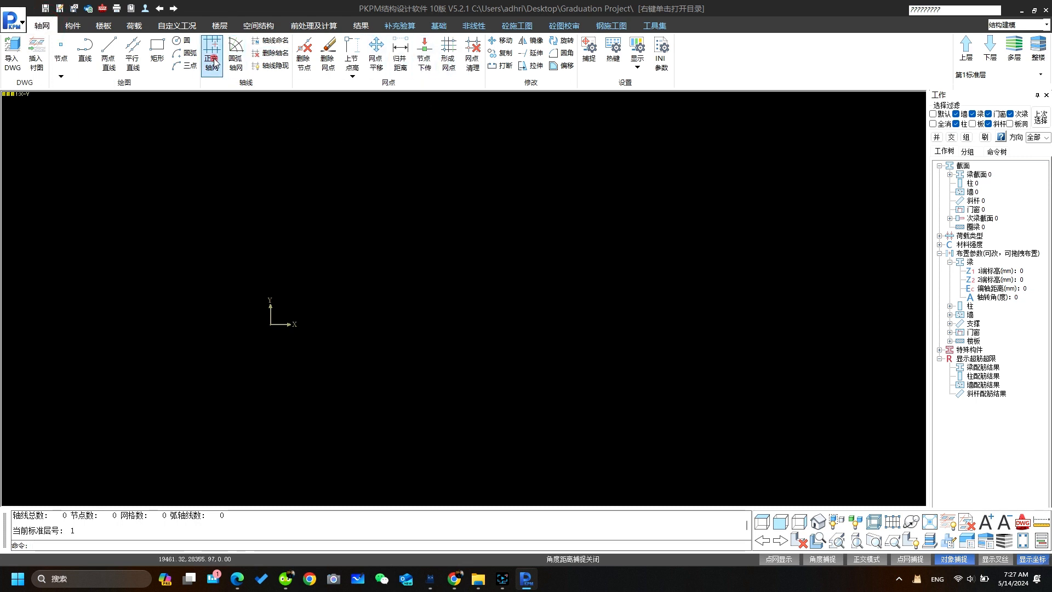
click(212, 47)
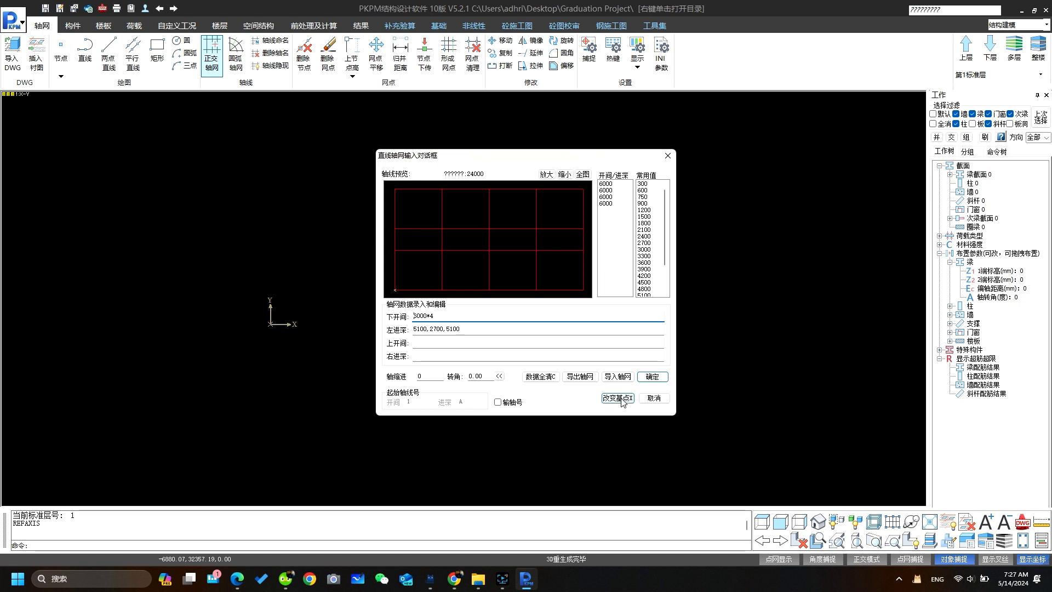
click(651, 376)
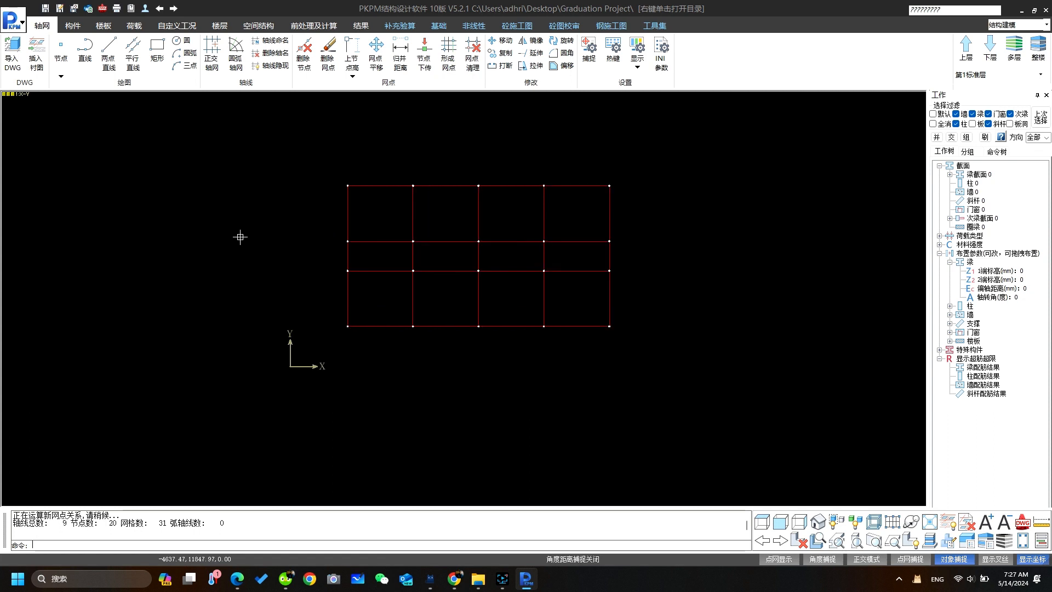
mouse_move(394, 264)
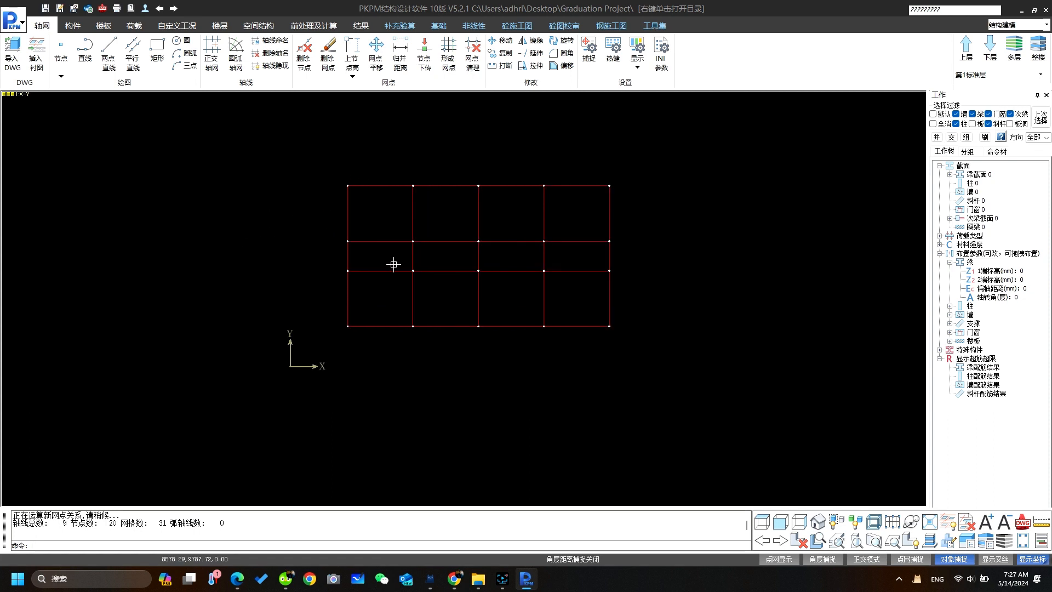
mouse_move(288, 169)
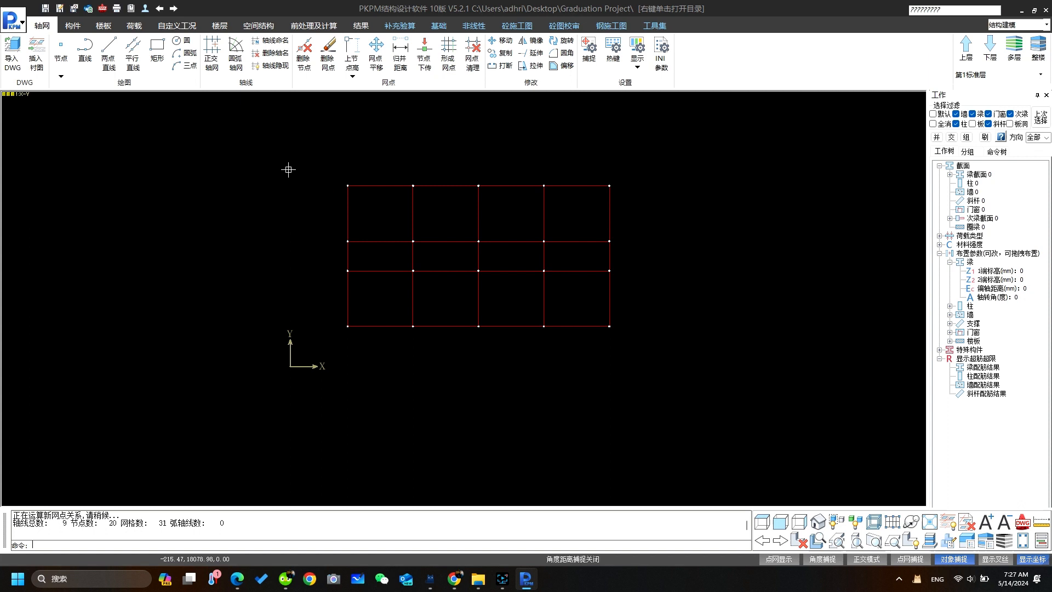
mouse_move(146, 107)
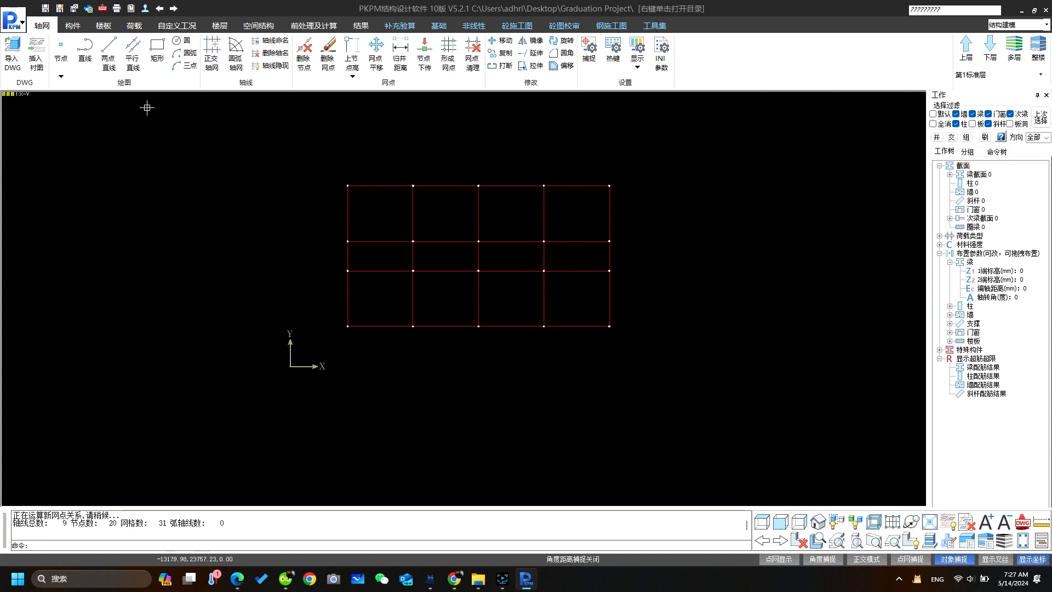
mouse_move(333, 166)
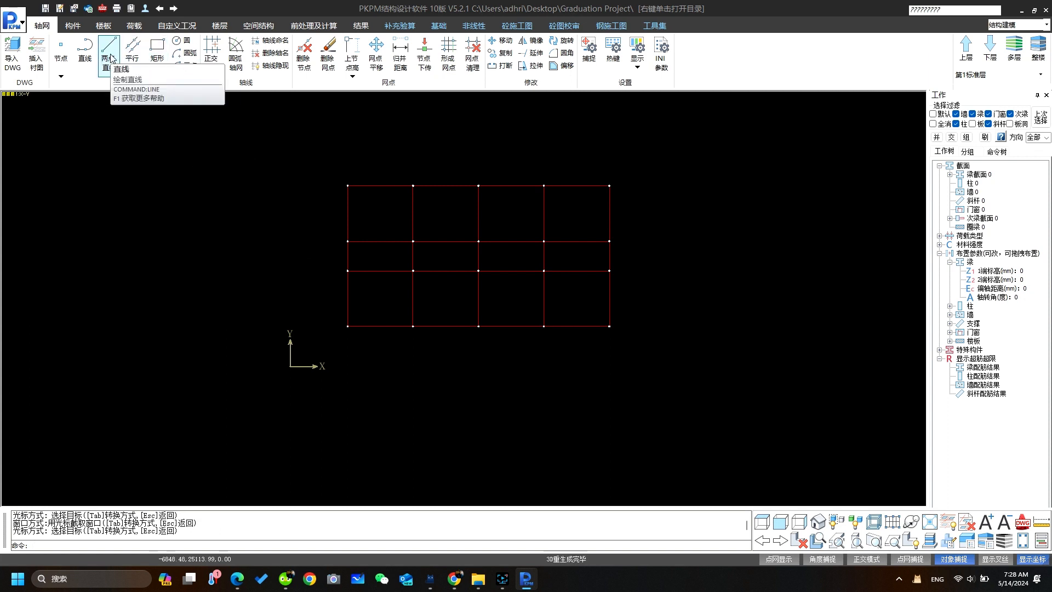
click(109, 53)
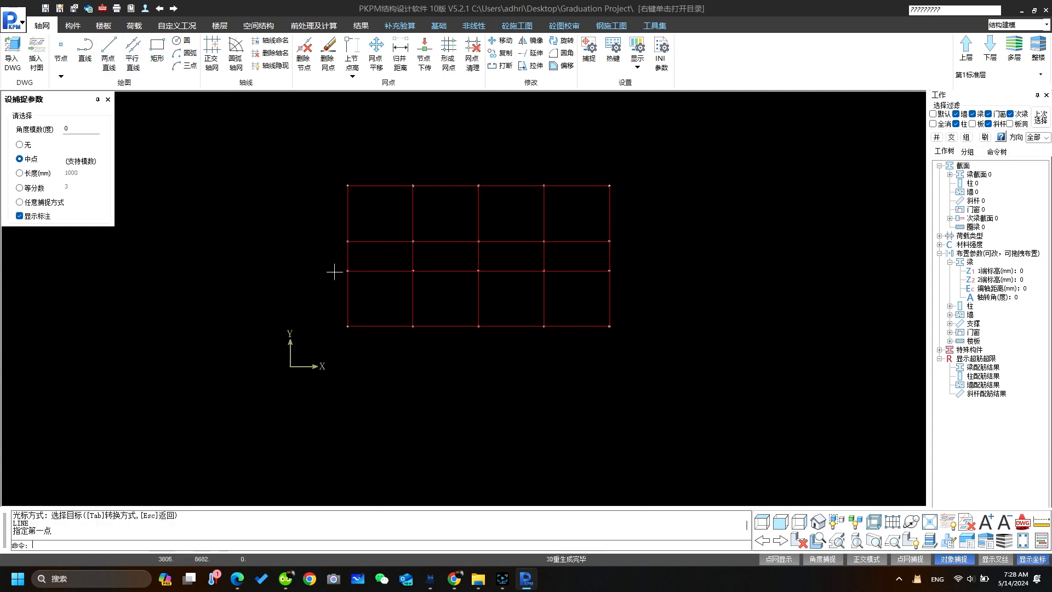
click(270, 283)
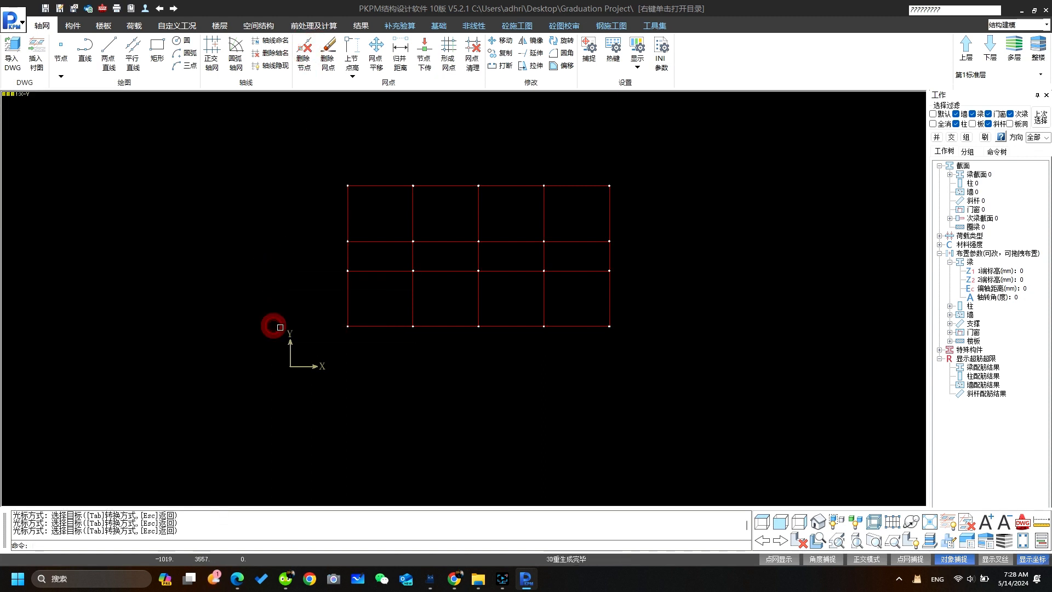
mouse_move(250, 226)
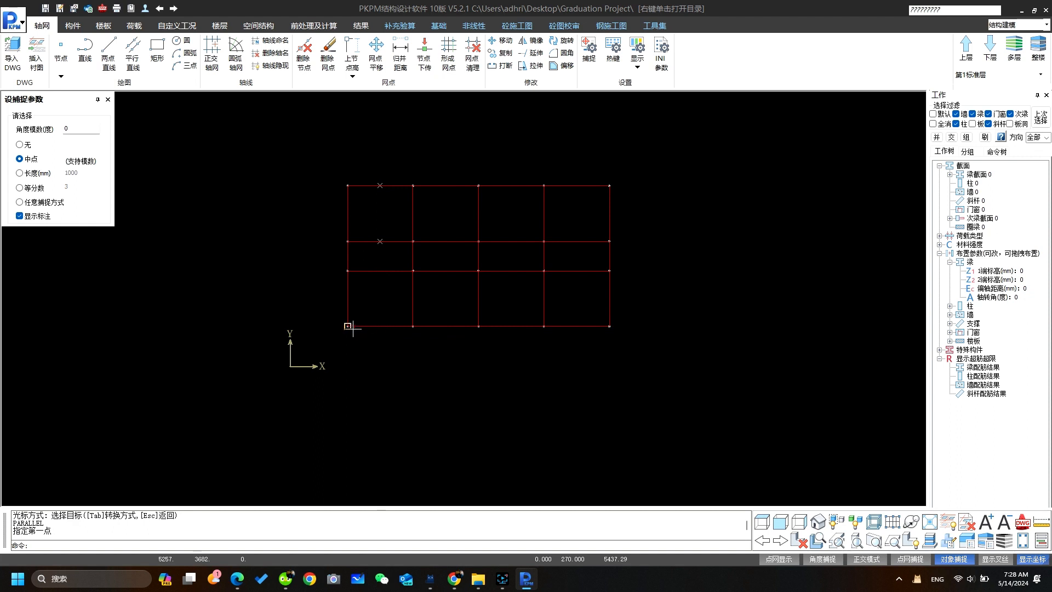
mouse_move(346, 270)
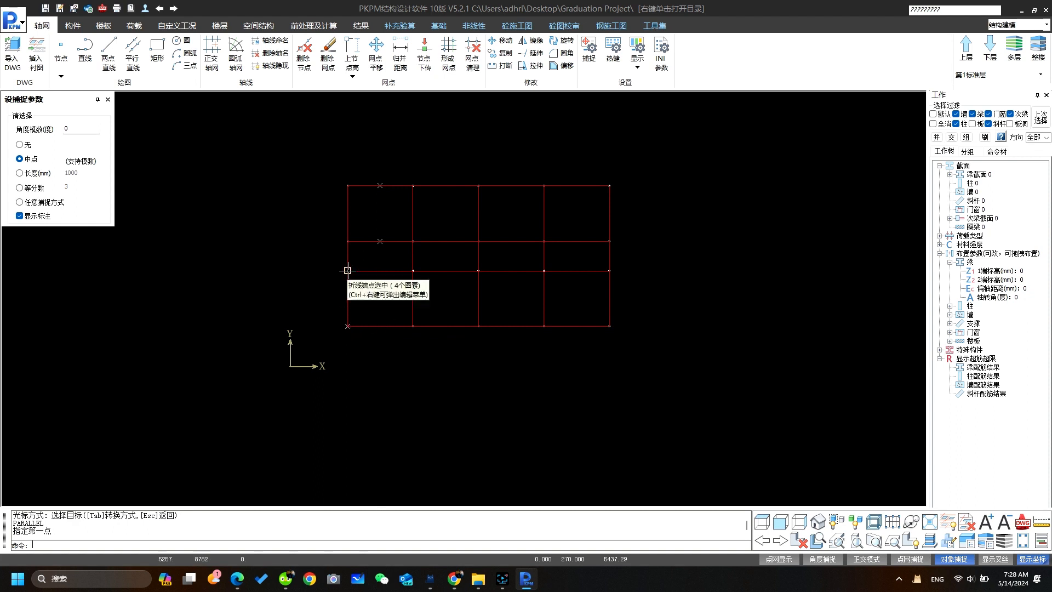
- Copy parallel axis lines 3000 mm from the left axis in the bottom and top rows of the first bay
click(347, 327)
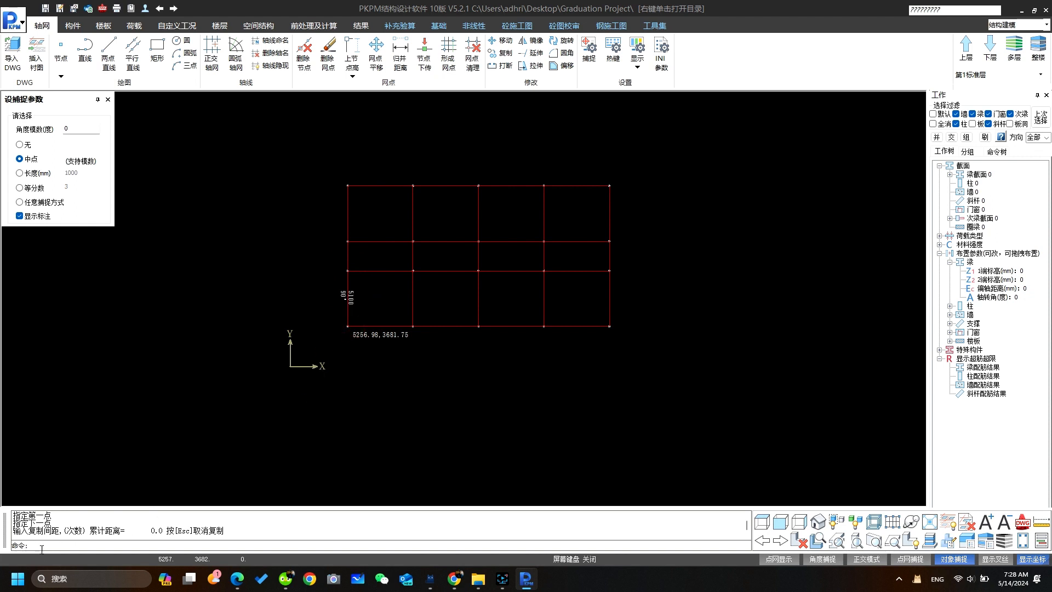
text(3000)
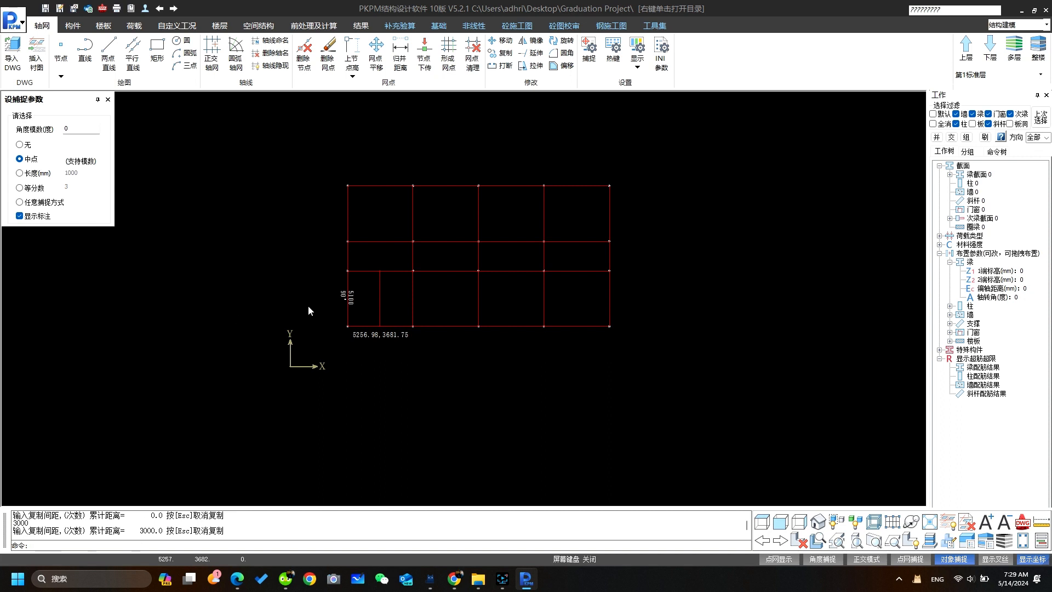
click(133, 51)
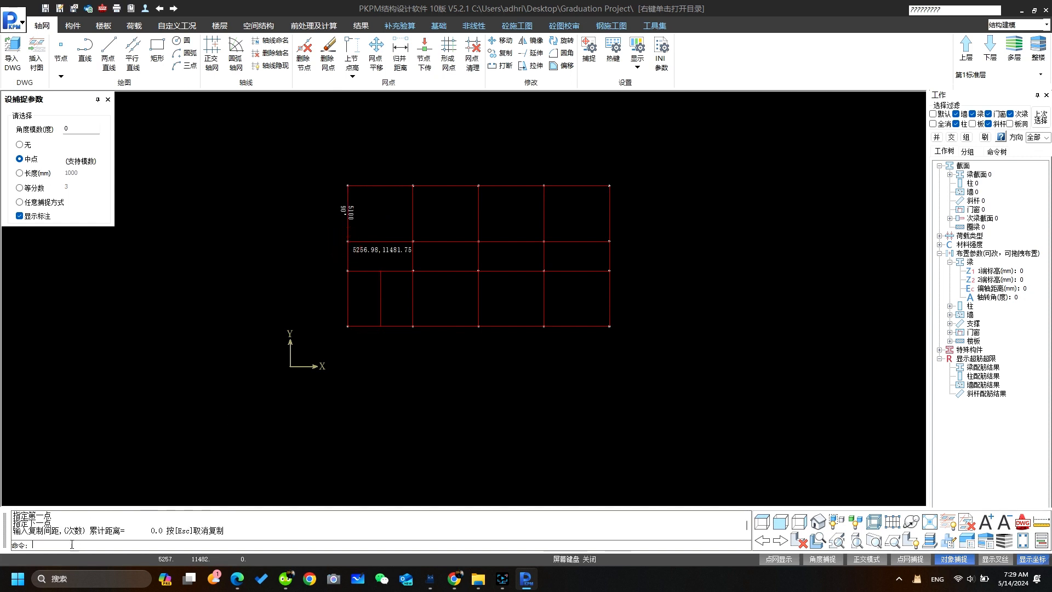
text(3000)
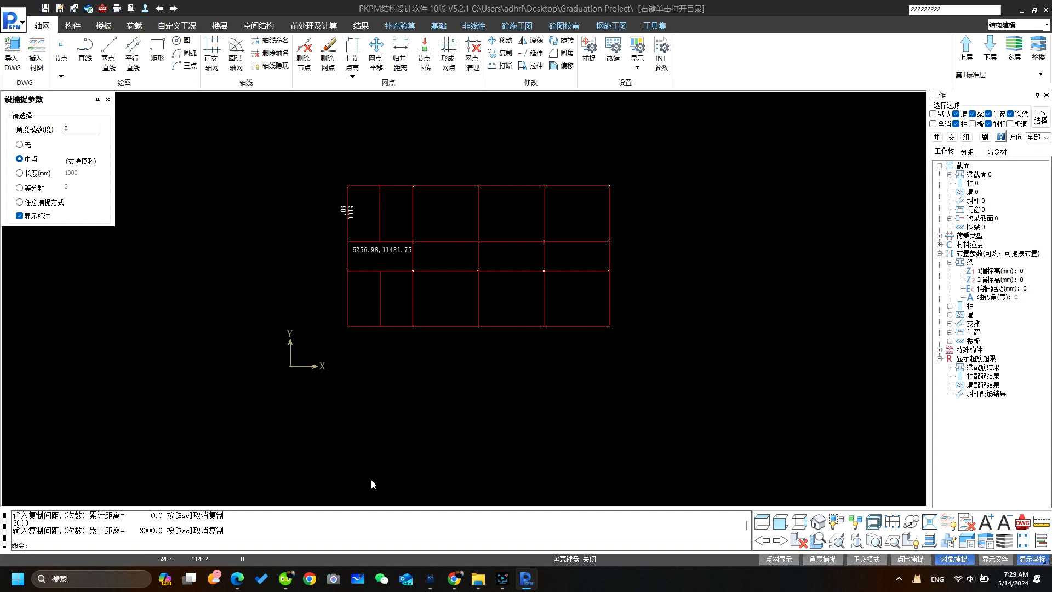
click(157, 48)
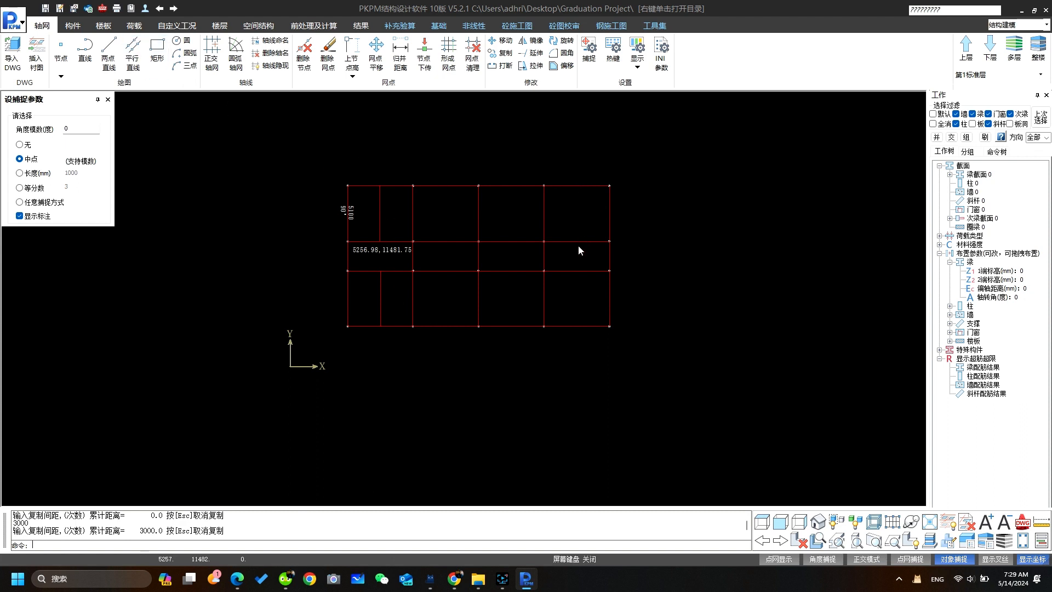
- Copy parallel axis lines -3000 mm from the right axis in the top and bottom rows of the last bay
click(133, 51)
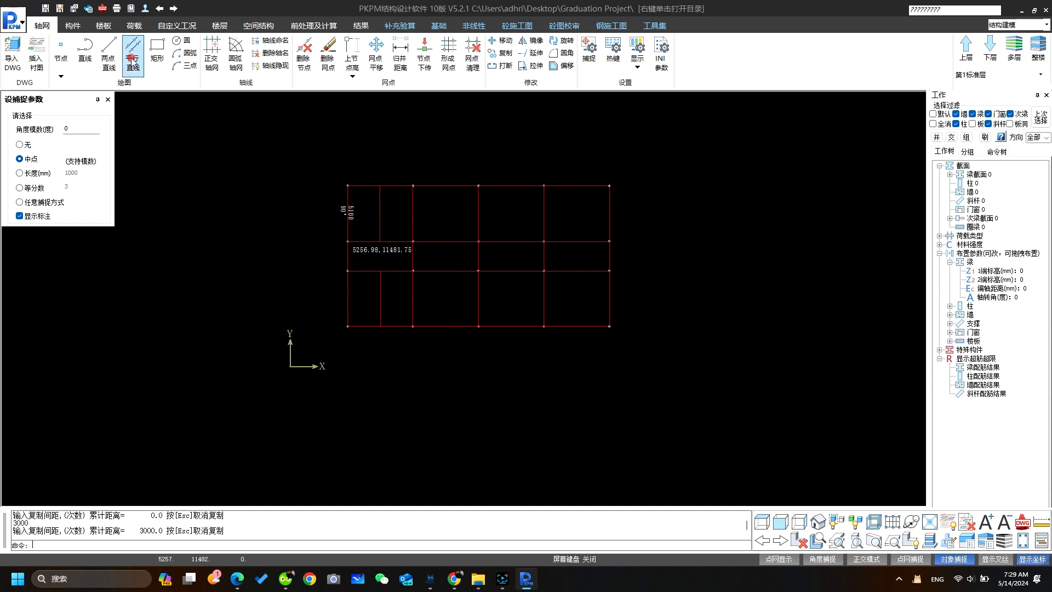
click(107, 52)
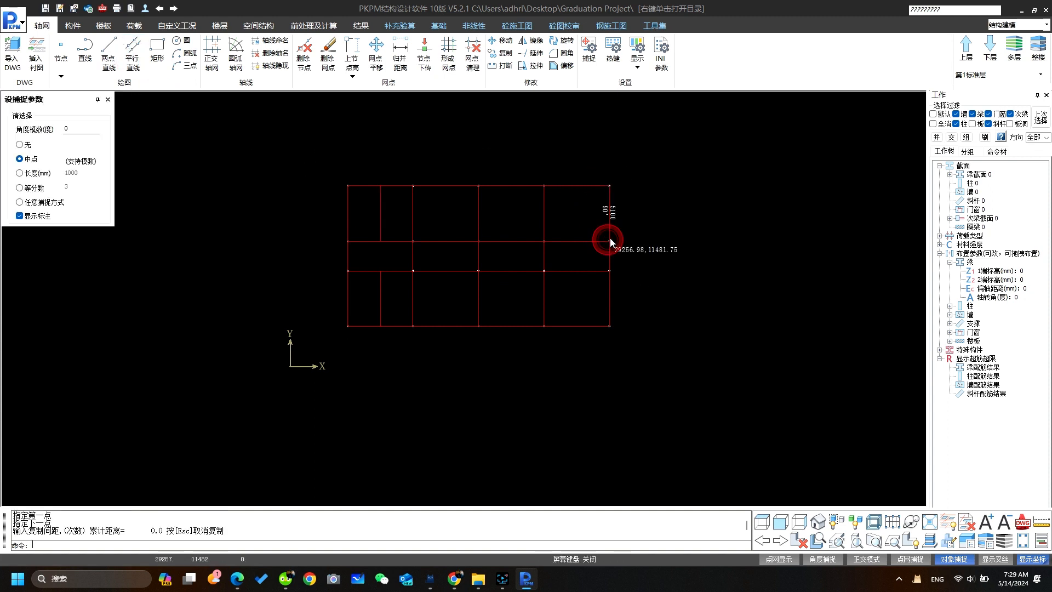
mouse_move(651, 226)
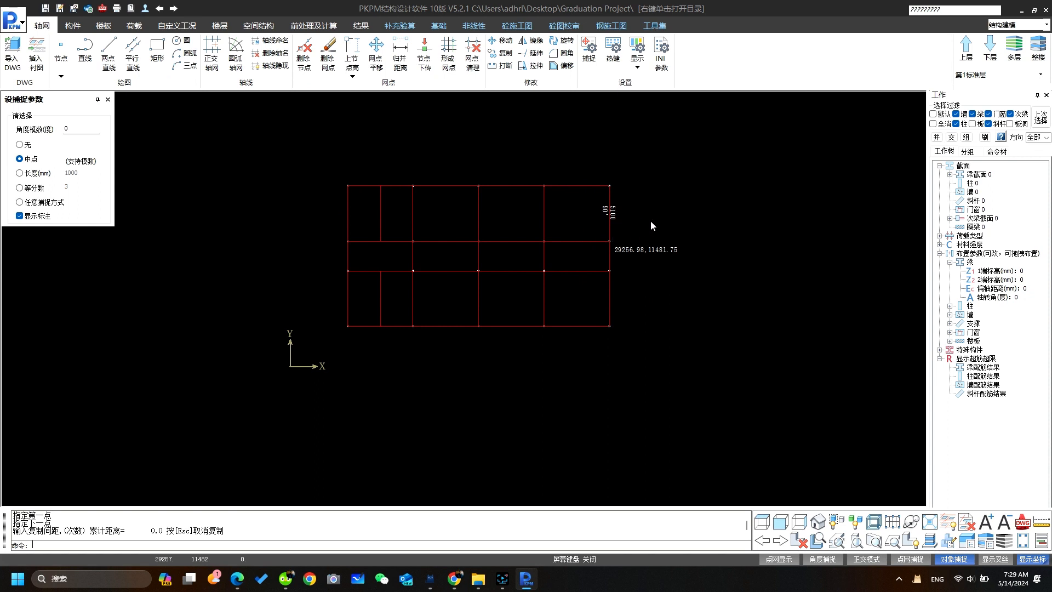
mouse_move(617, 225)
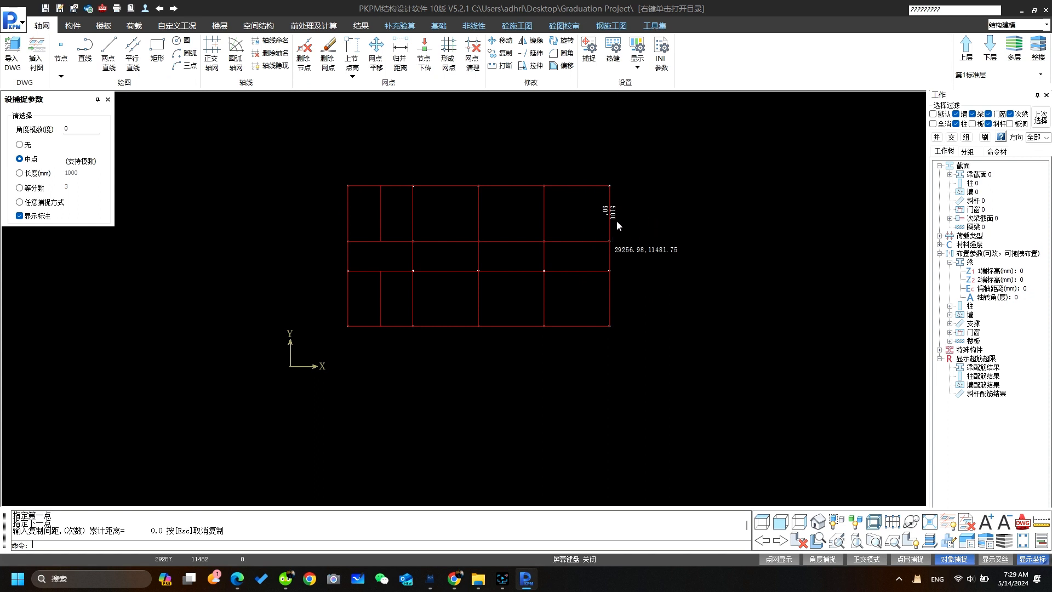
mouse_move(573, 231)
text(-3000)
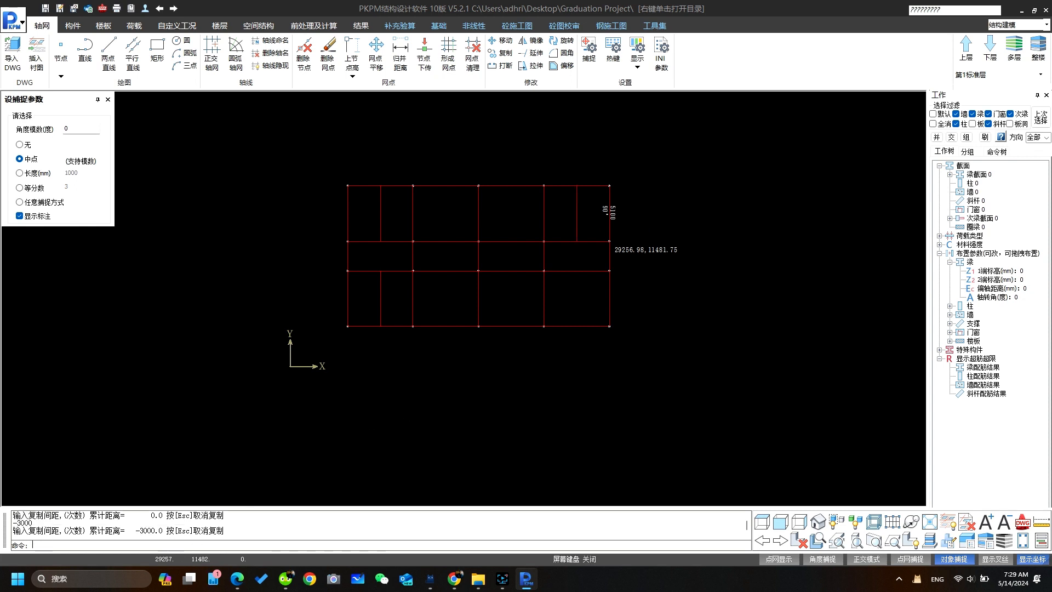
click(132, 53)
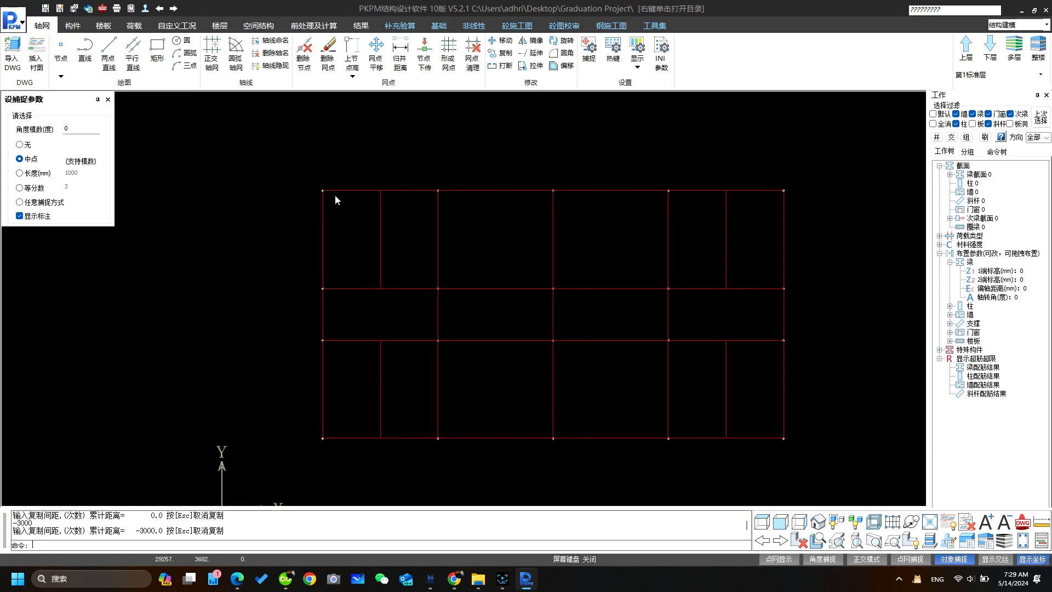
mouse_move(317, 190)
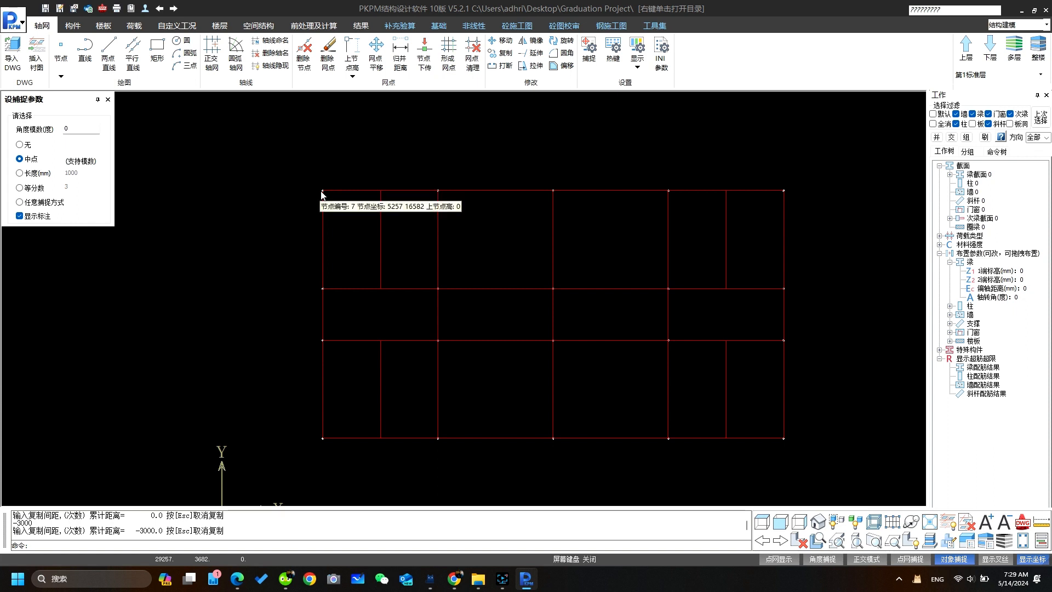
mouse_move(382, 195)
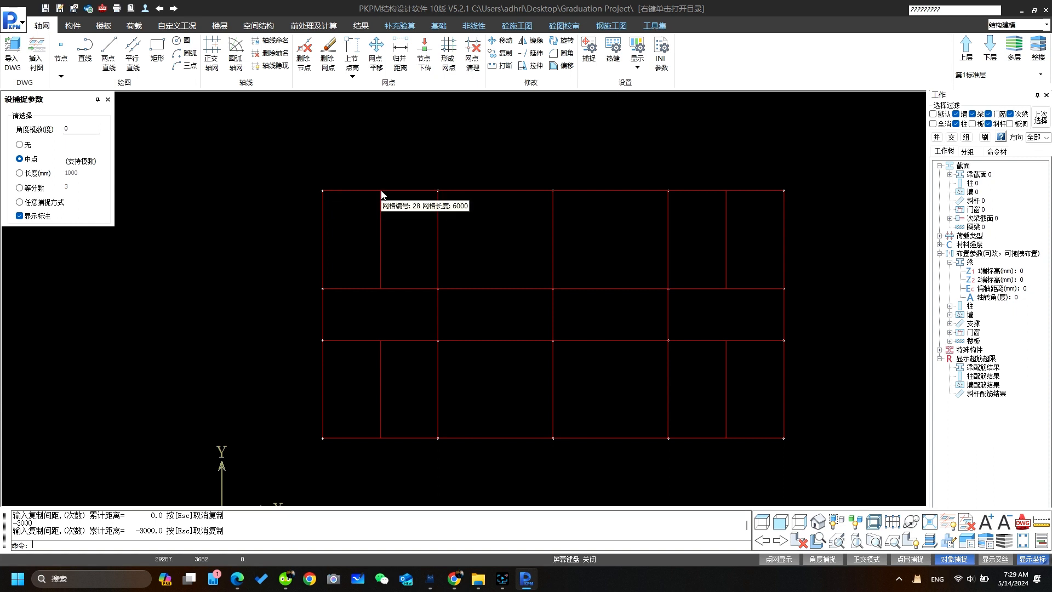
mouse_move(380, 345)
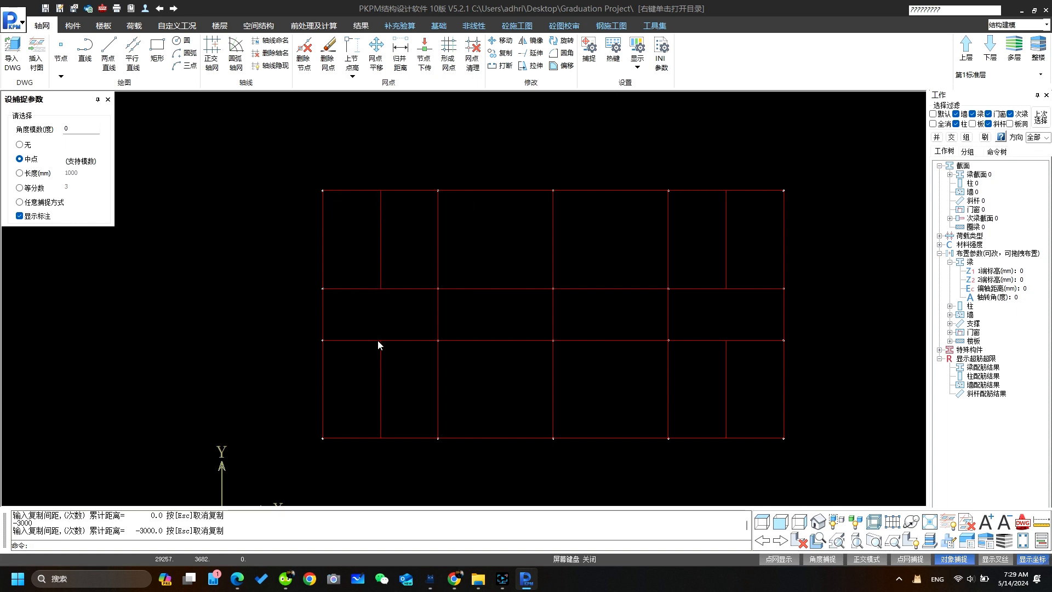
mouse_move(733, 464)
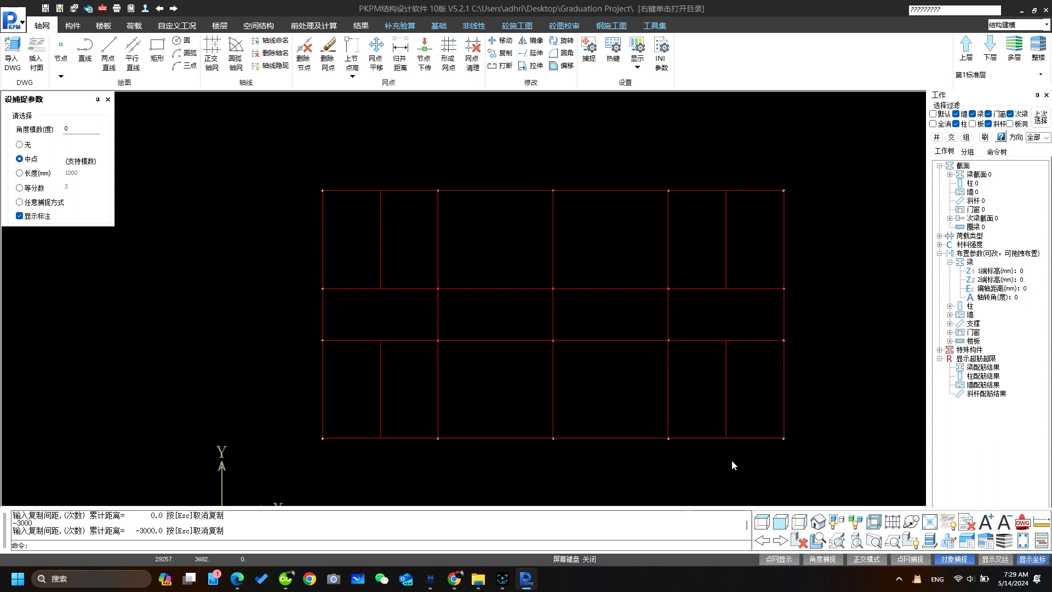
mouse_move(729, 334)
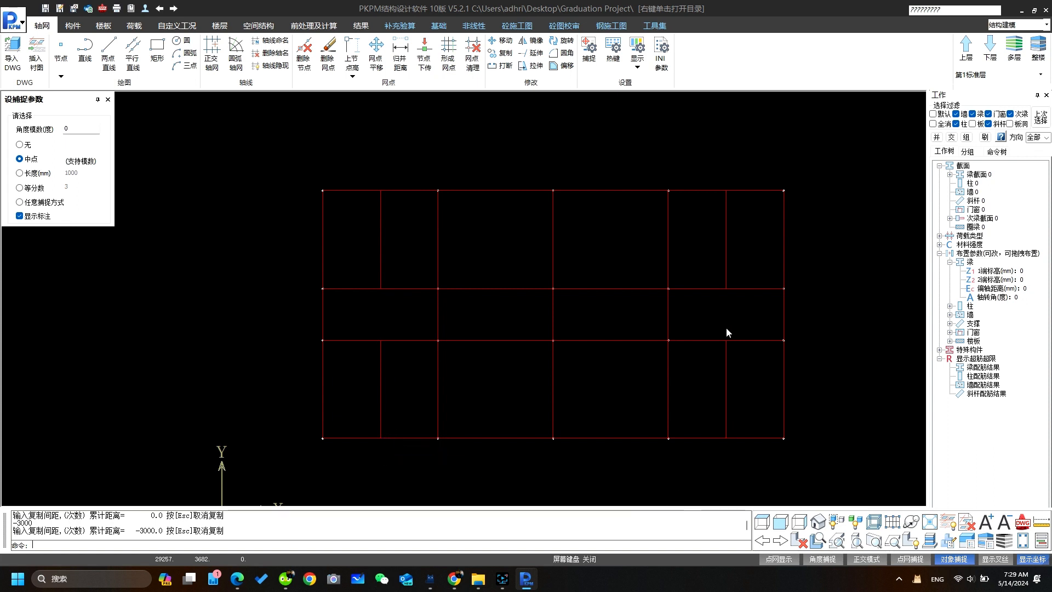
mouse_move(612, 162)
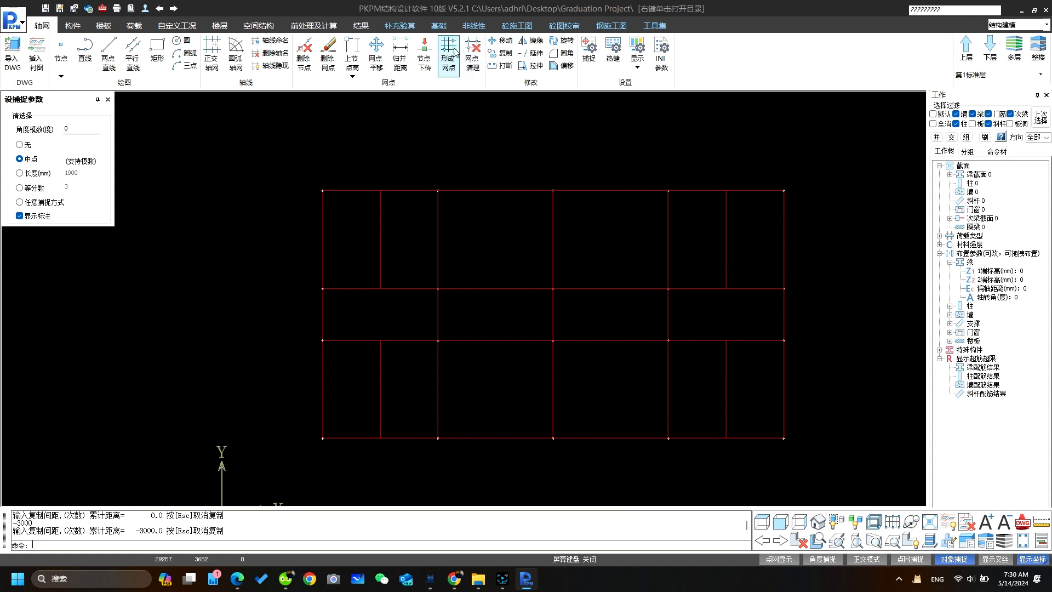
mouse_move(453, 54)
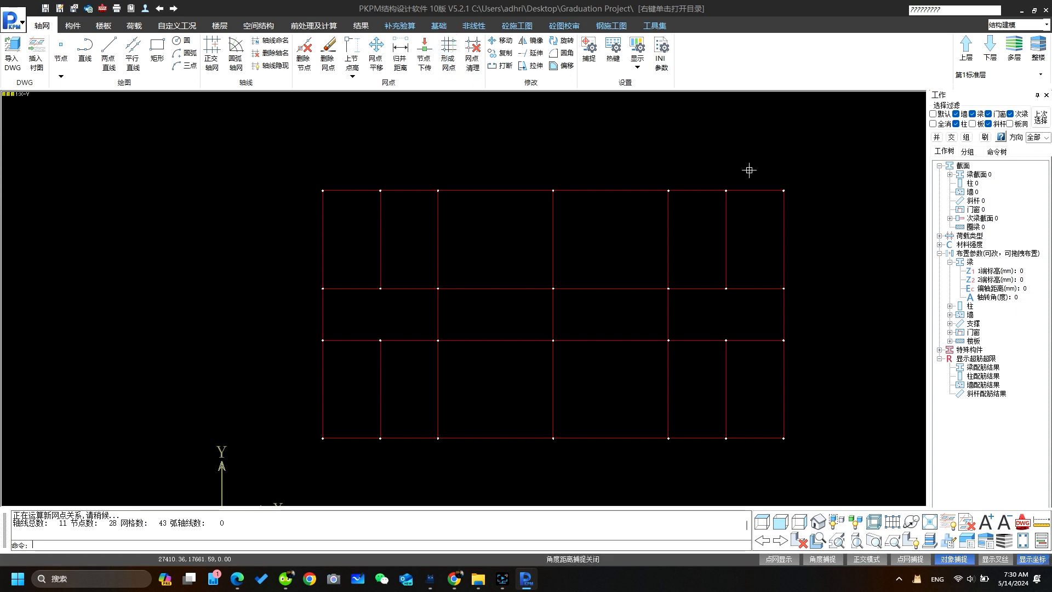
mouse_move(208, 249)
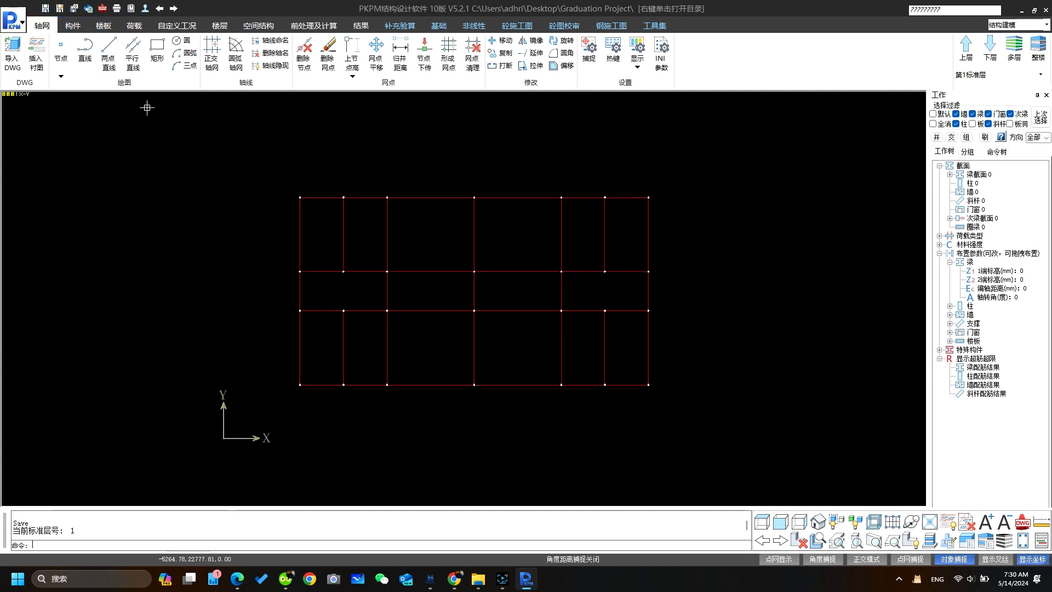
- Name the vertical axes in sequence 1, 2, 3 onward with the Axis Naming command
click(71, 25)
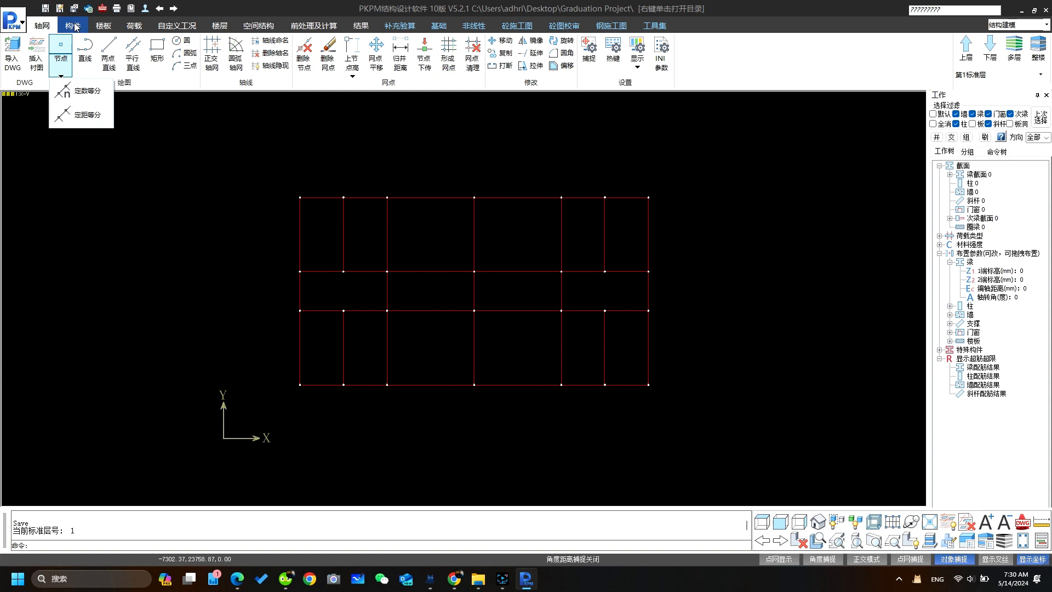
click(43, 26)
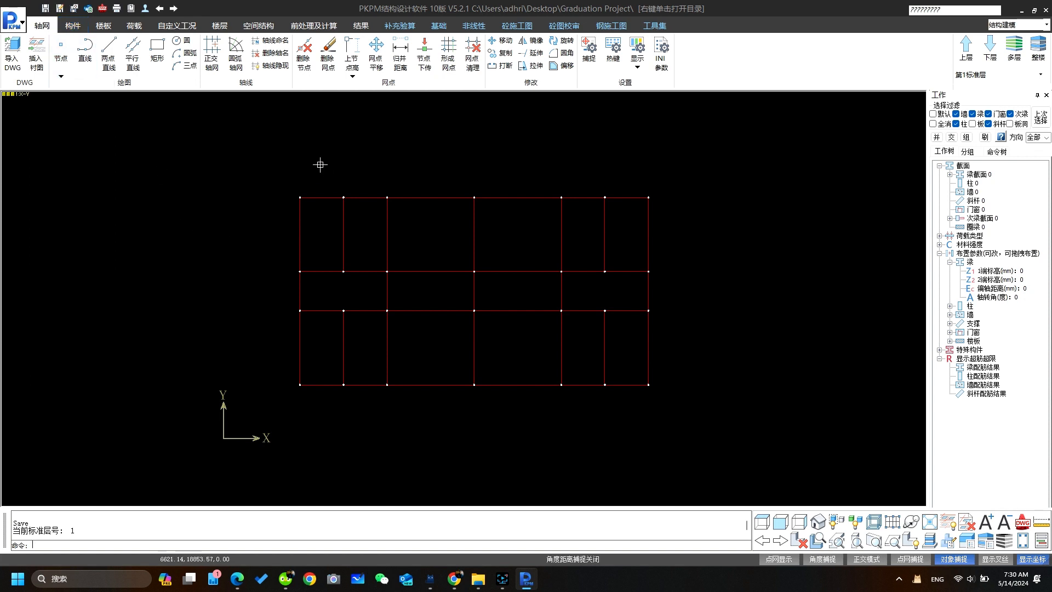
click(270, 41)
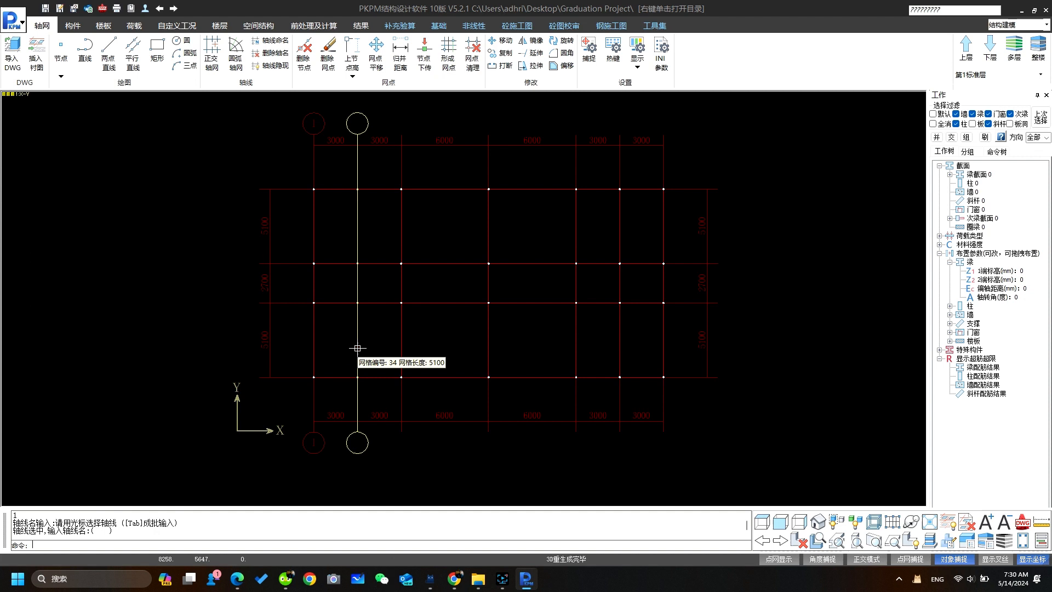
text(2)
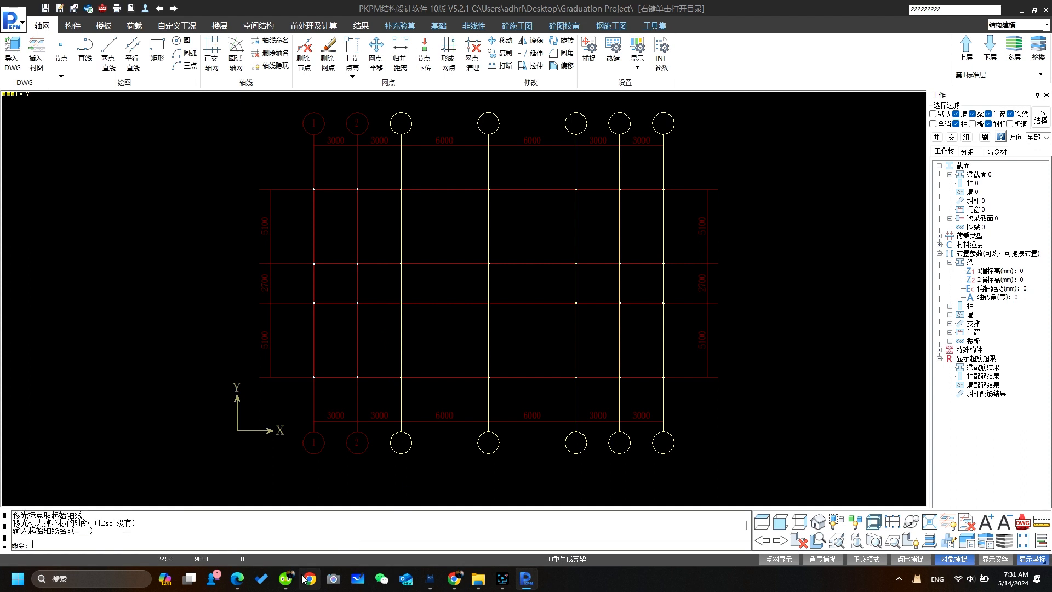
mouse_move(361, 453)
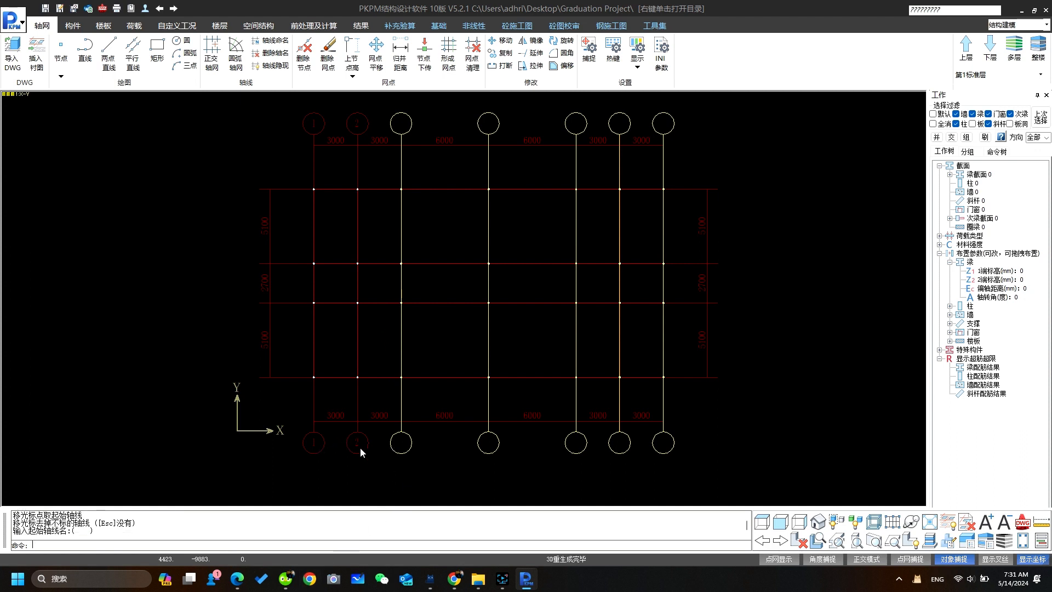
text(3)
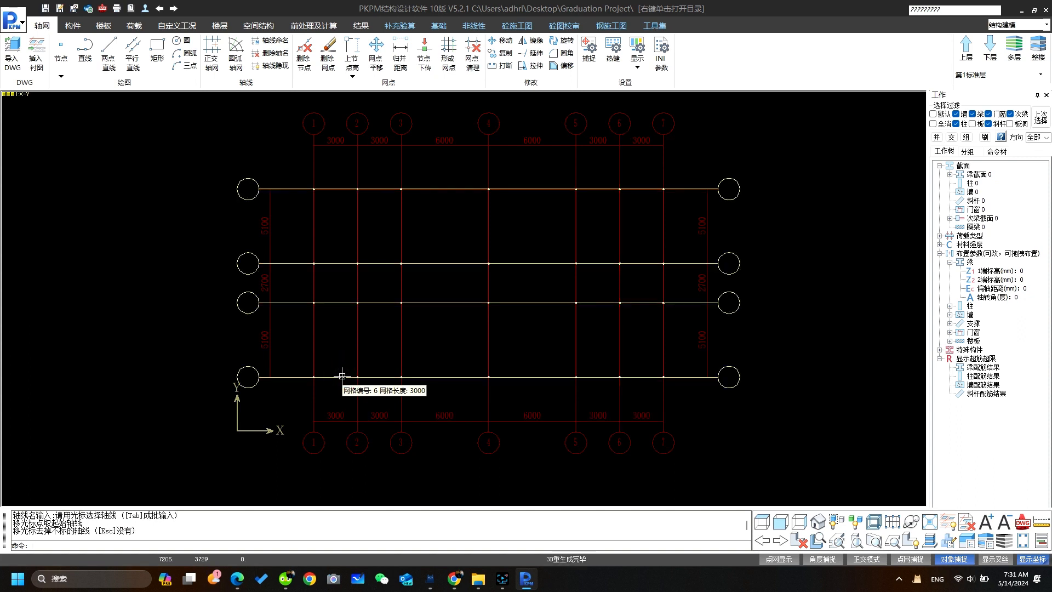
- Name the bottom horizontal axis A so the rows run A through D upward
click(342, 376)
text(A)
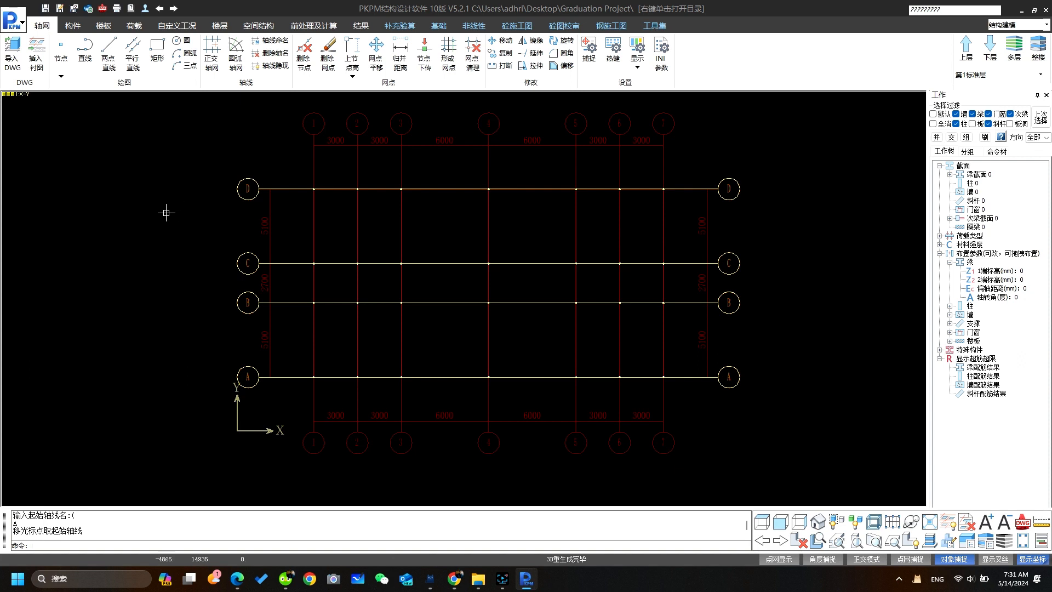
mouse_move(612, 447)
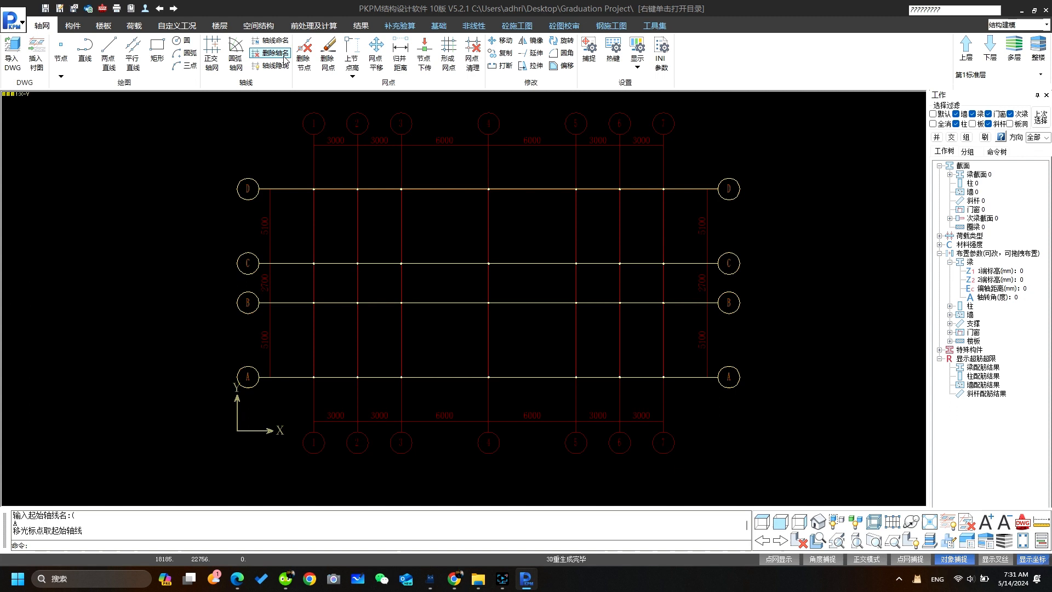
- Leave axis naming via Delete Axis Name and move to the 构件 component tools
click(276, 41)
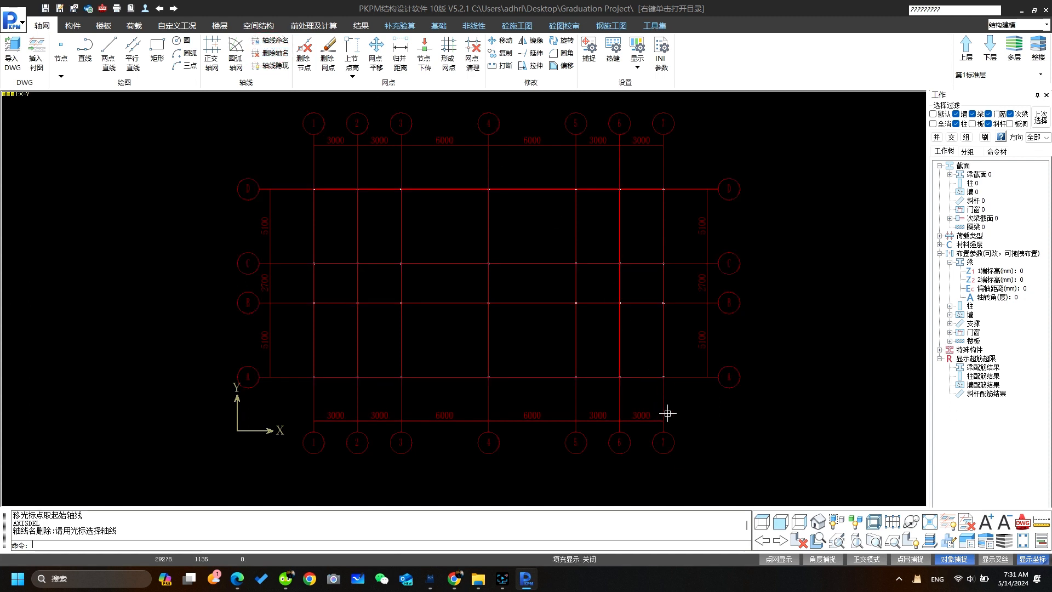
mouse_move(661, 347)
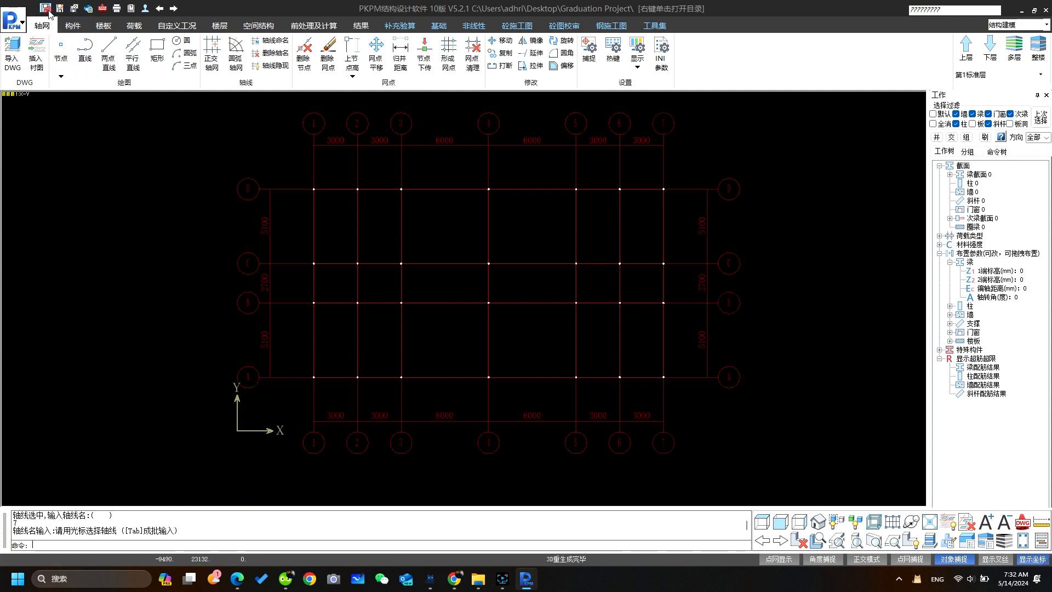
click(72, 25)
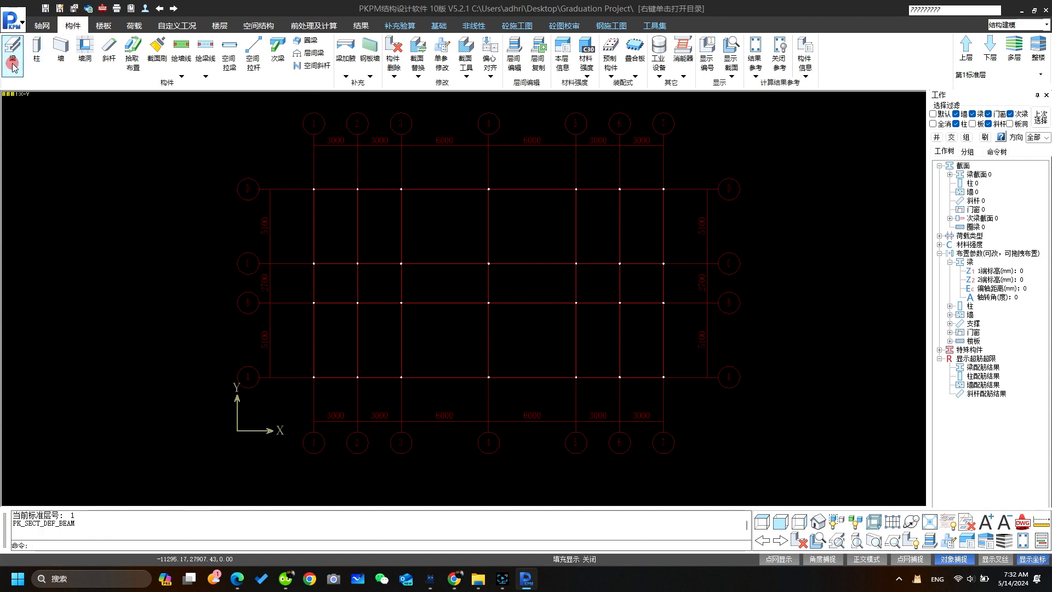
- Bring up the beam layout panel with its empty section list, after a glance at column placement
click(13, 50)
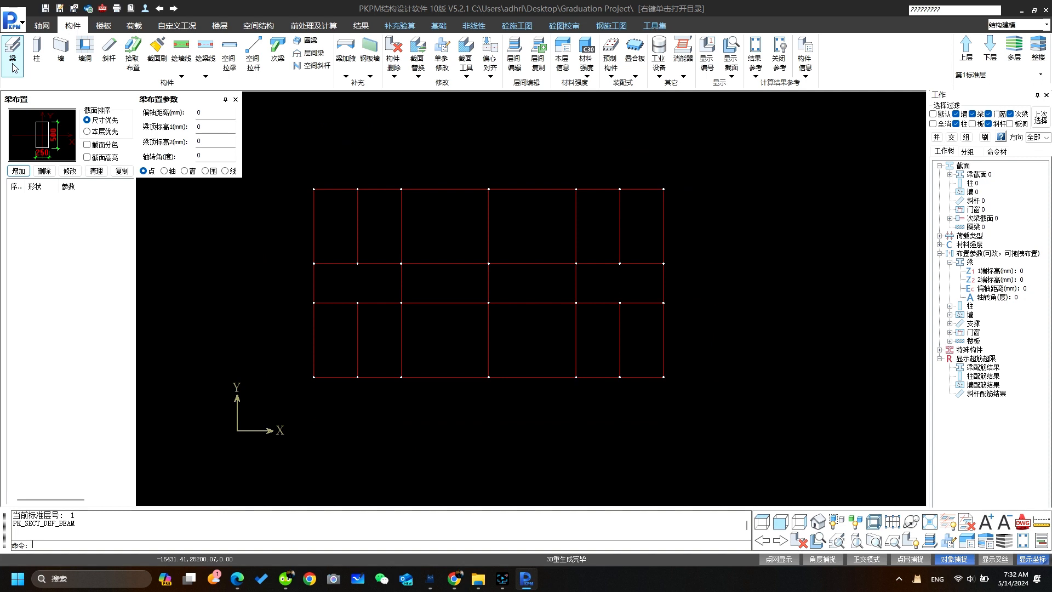
click(36, 50)
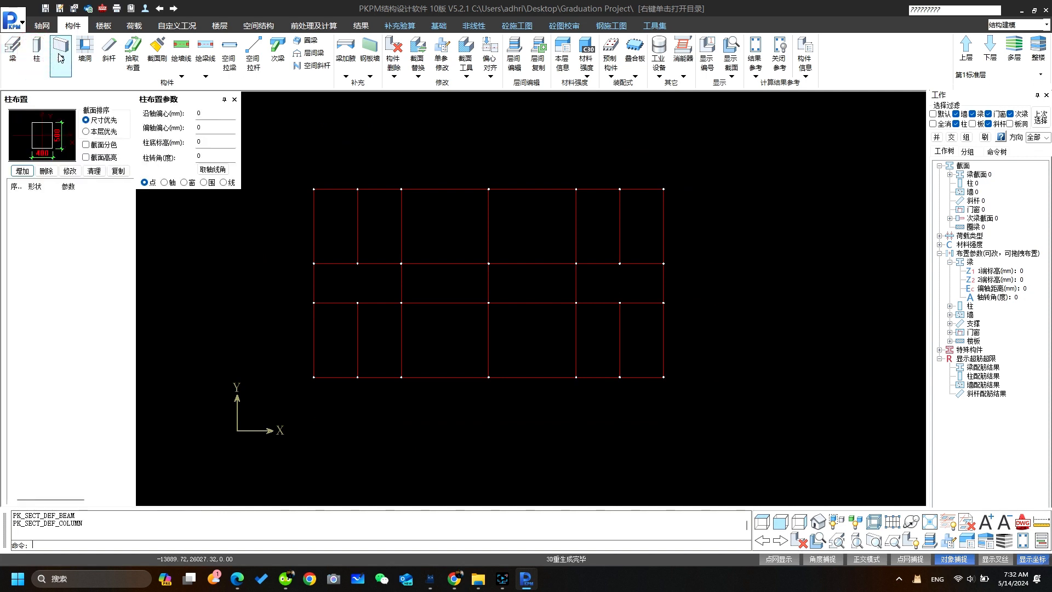
click(59, 50)
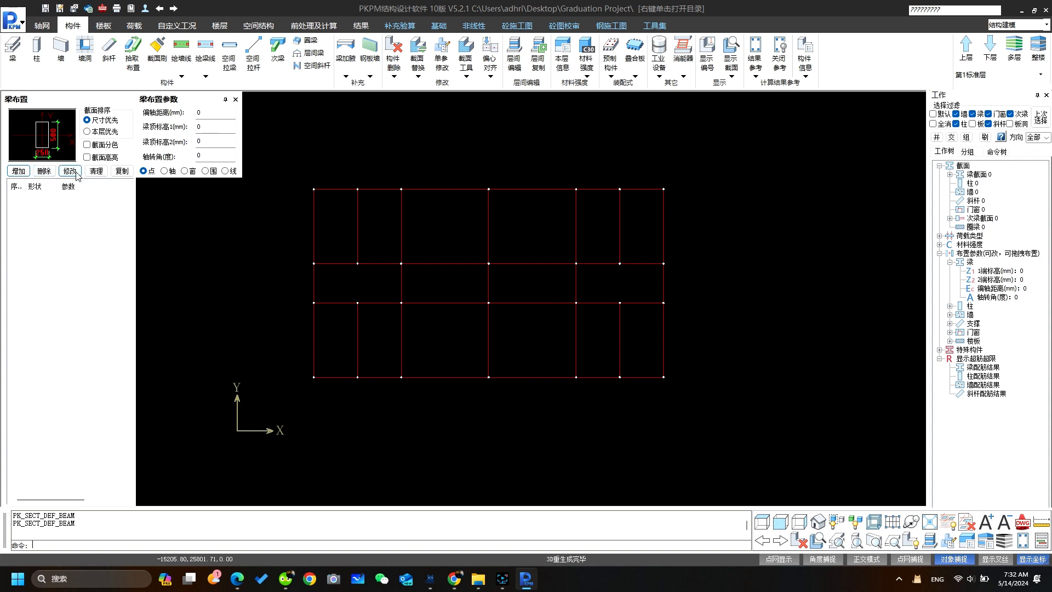
click(19, 171)
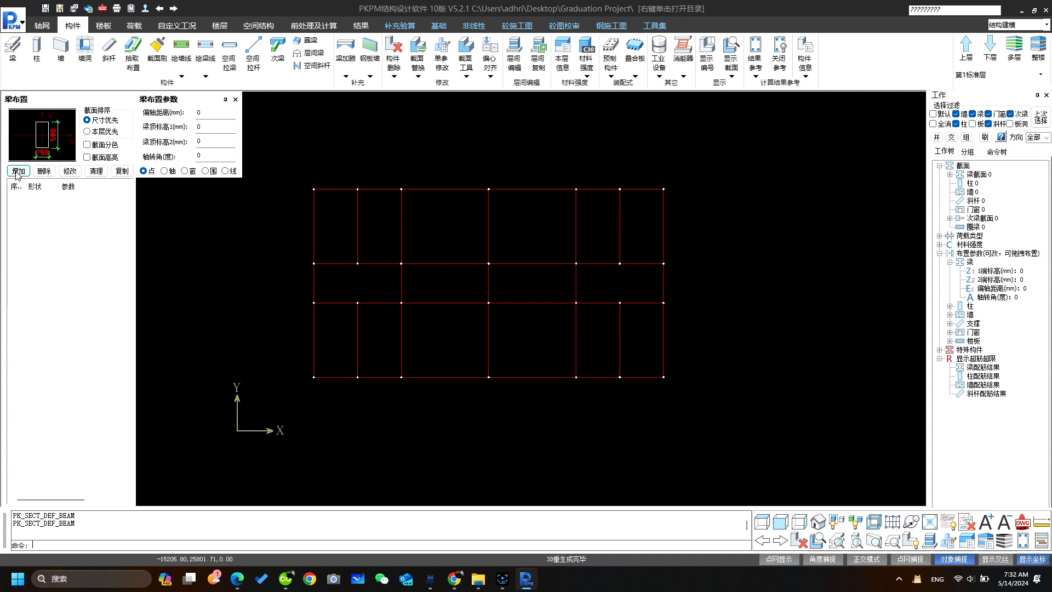
- Add a new beam section and settle on the rectangular type after previewing I, circular and channel shapes
click(18, 171)
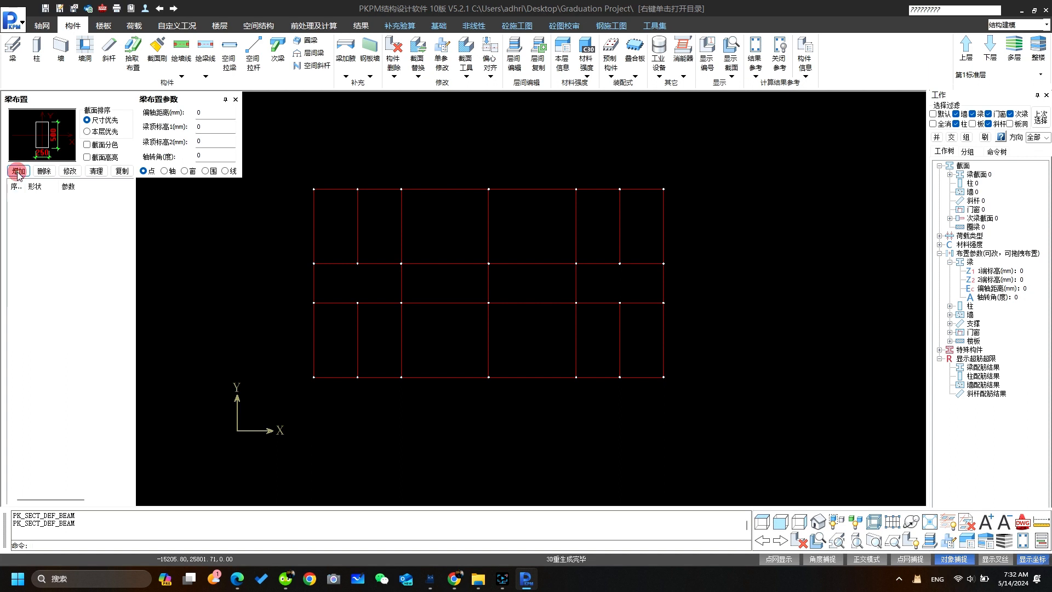
click(19, 171)
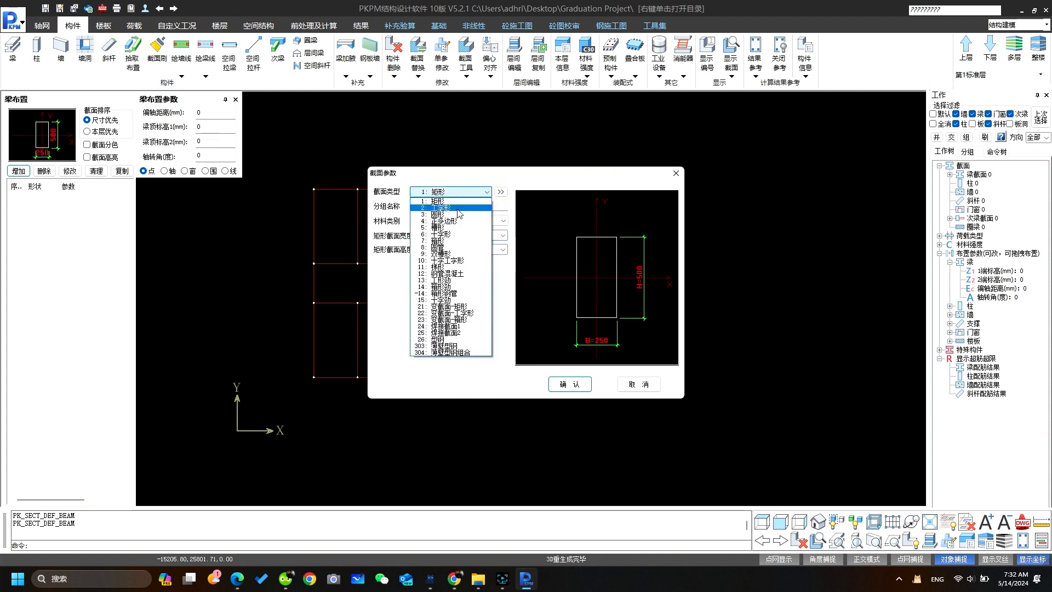
click(439, 214)
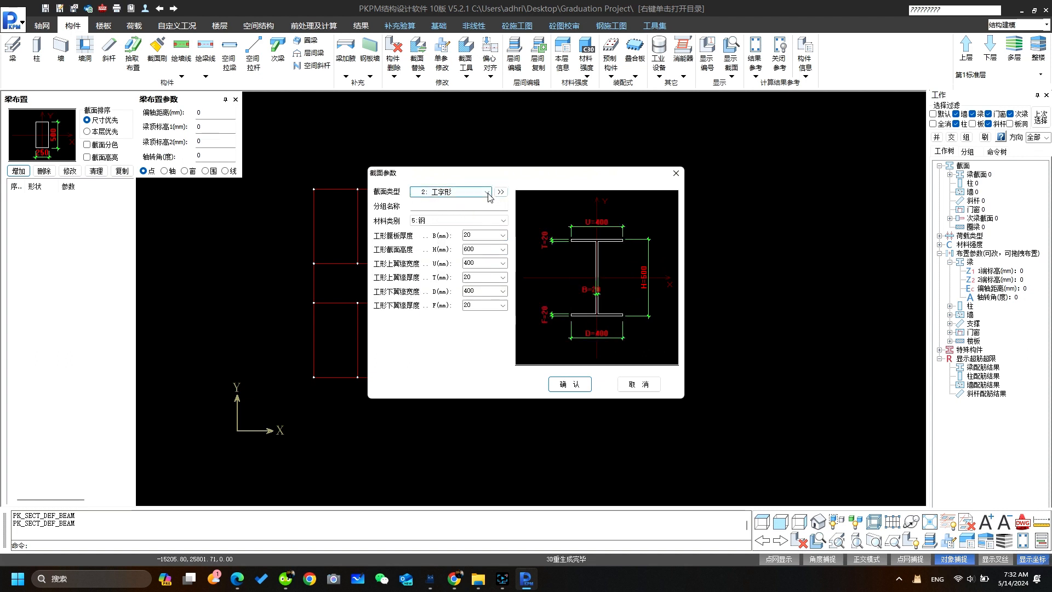
click(449, 192)
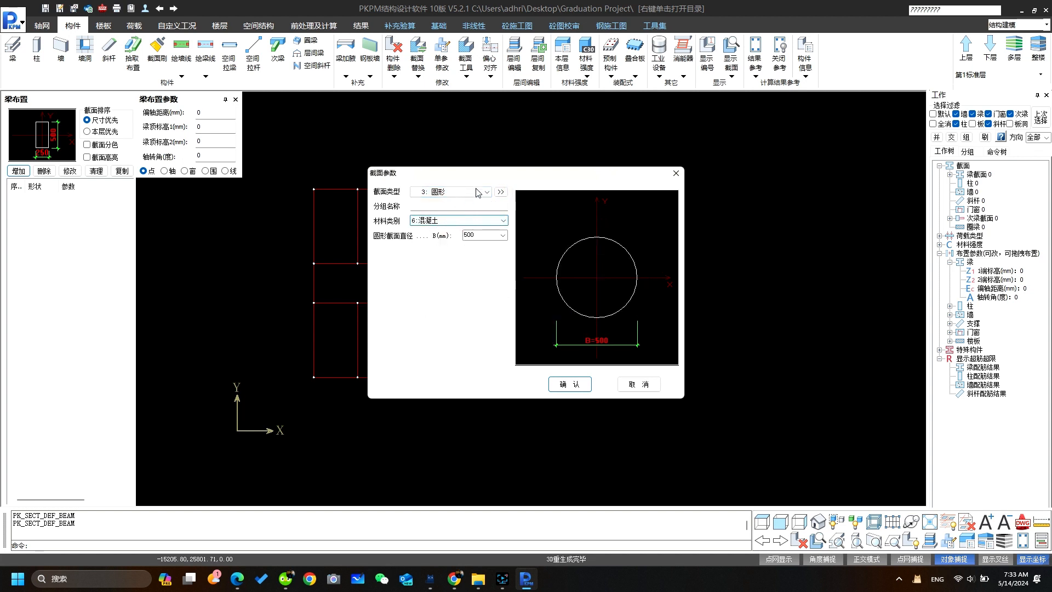
click(486, 192)
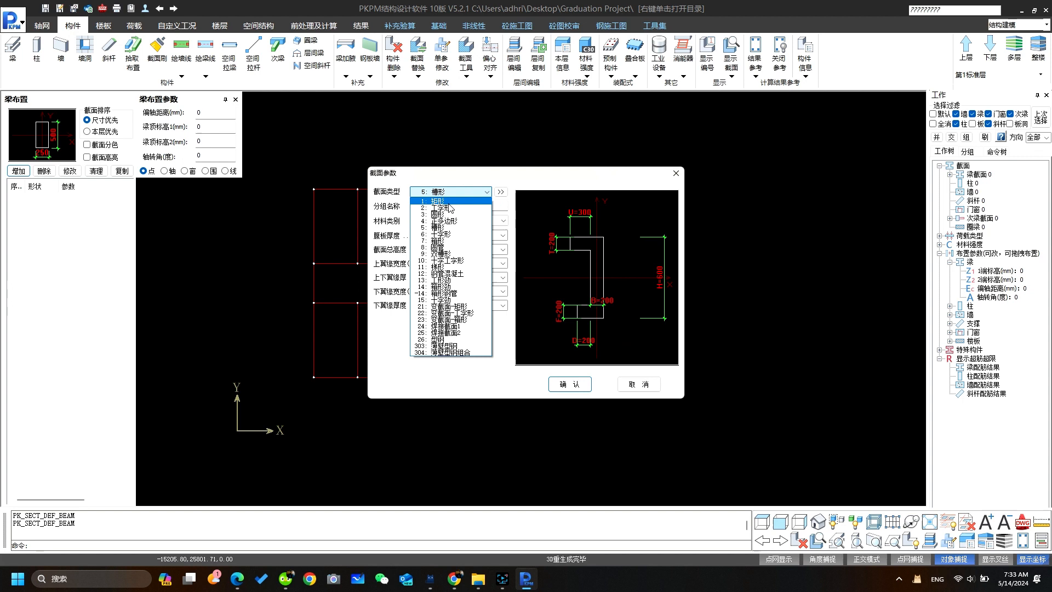
click(437, 201)
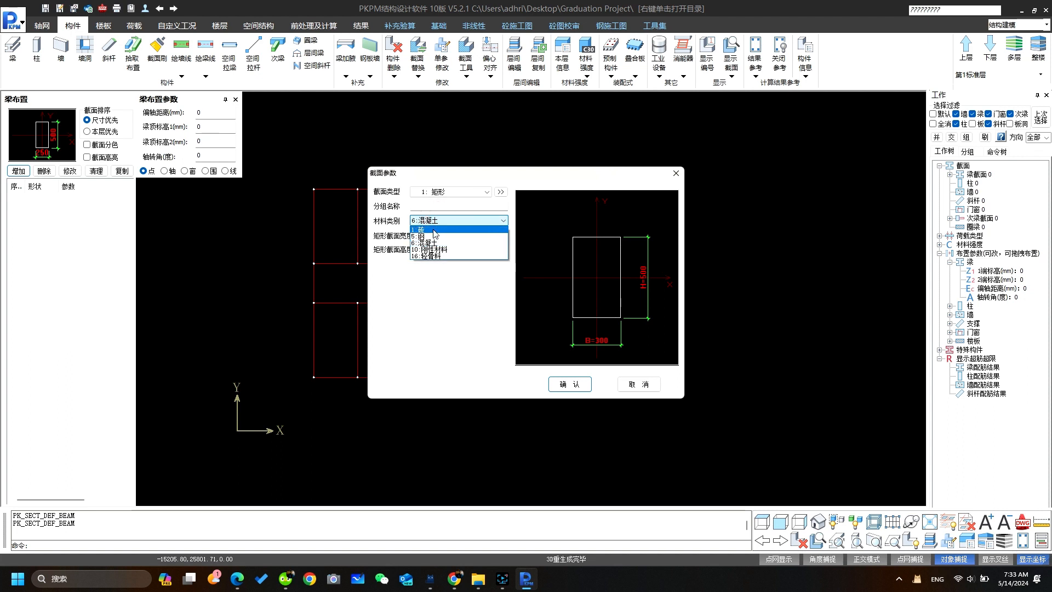
- Make the section concrete with B=250 and H=400 and confirm the 250×400 beam section
click(428, 230)
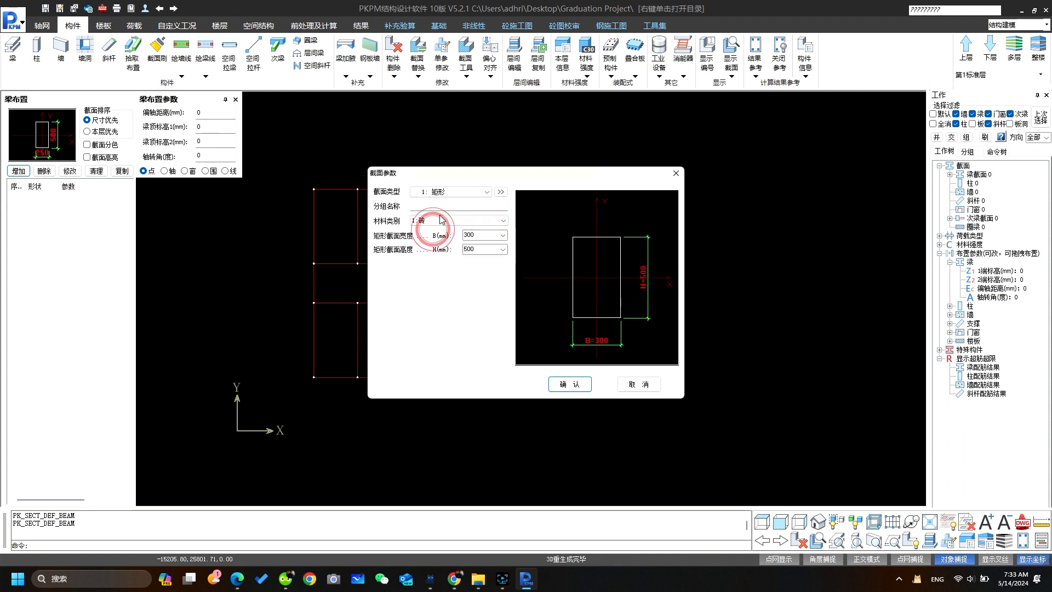
click(503, 220)
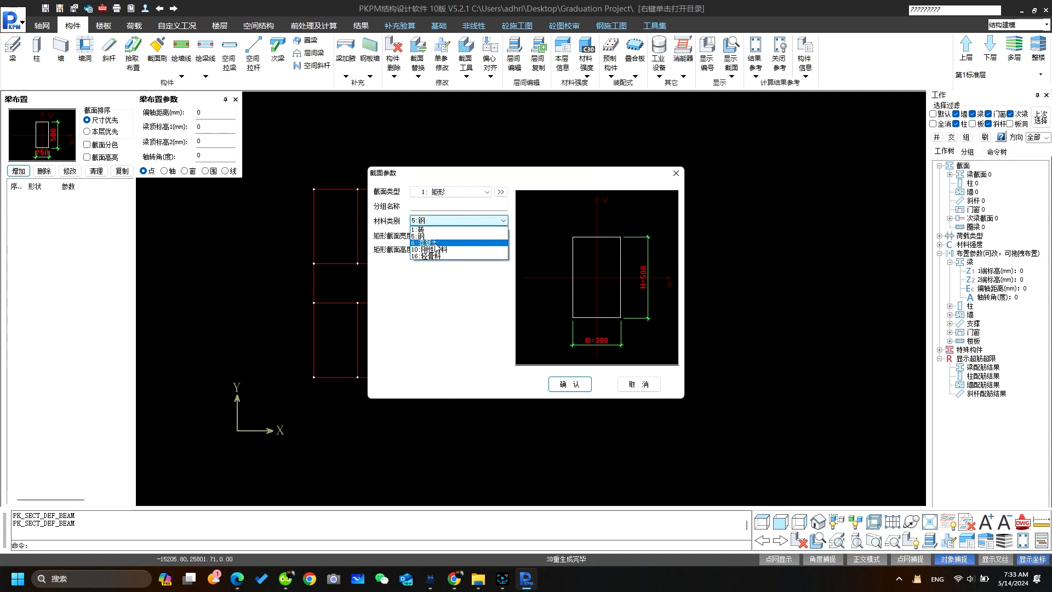
click(430, 250)
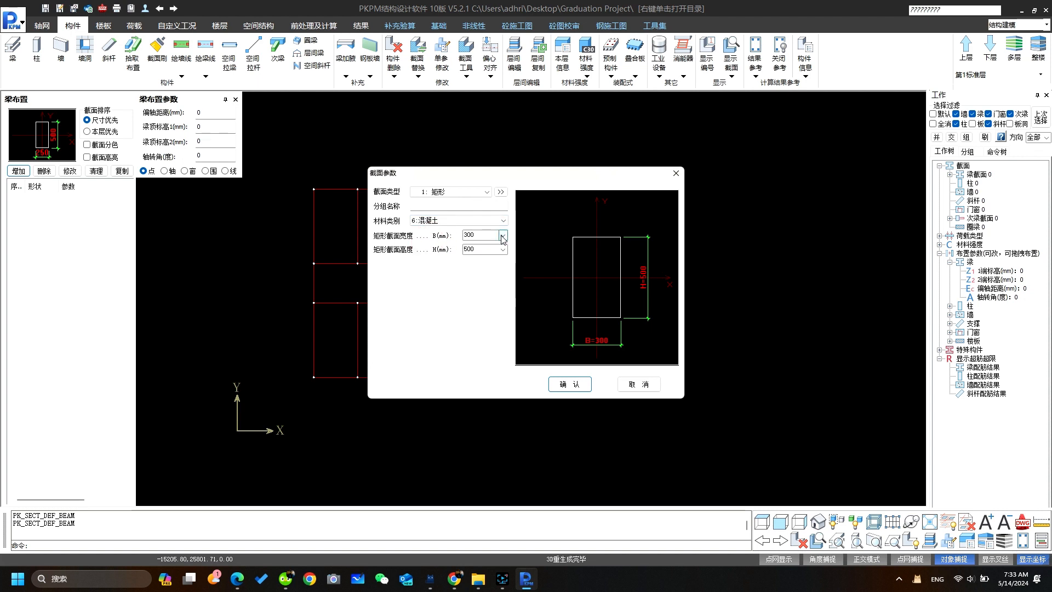
click(480, 235)
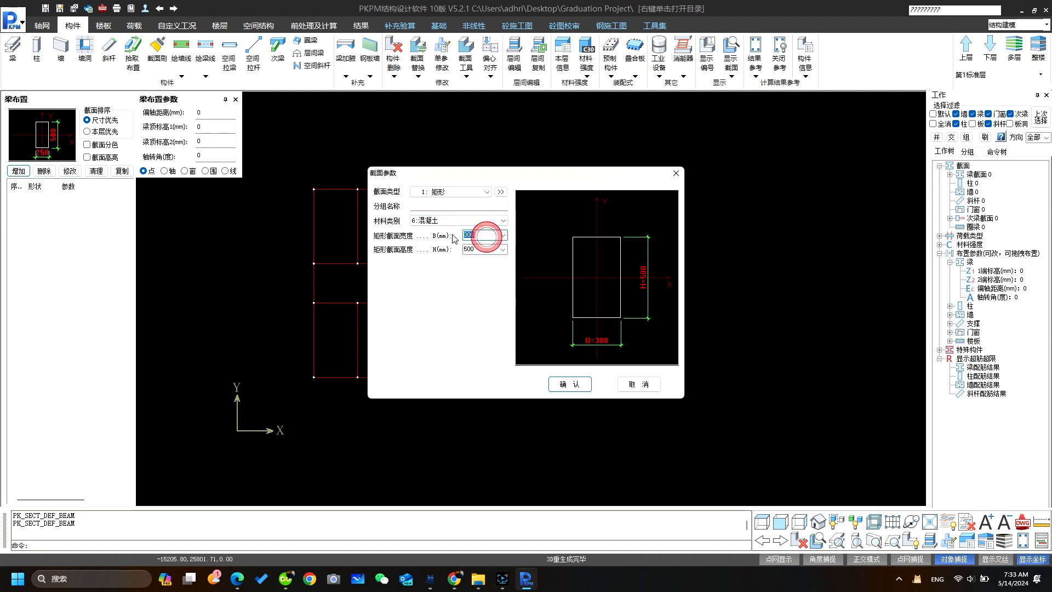
click(479, 249)
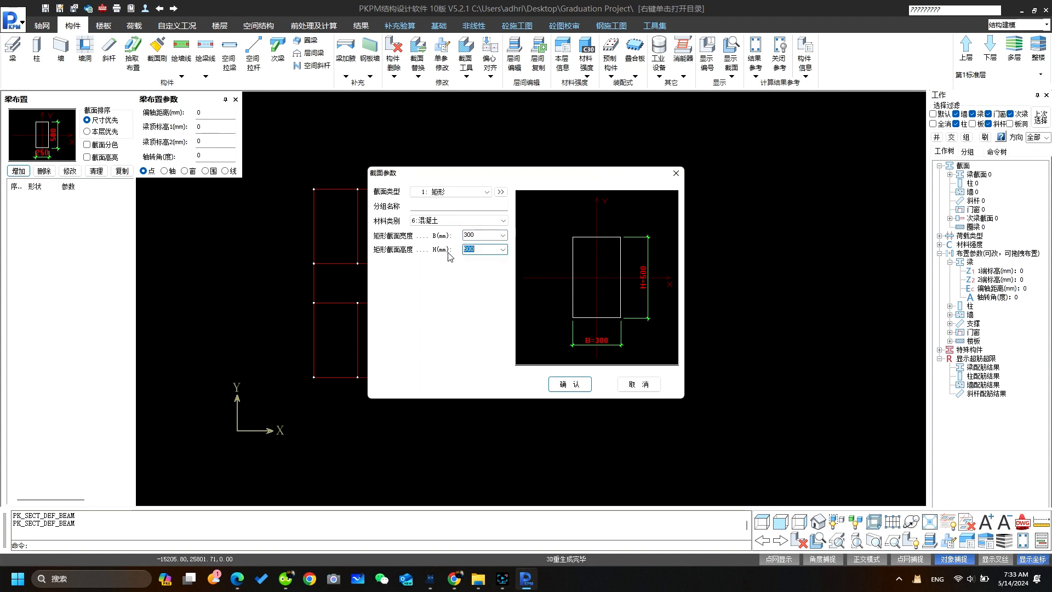
click(503, 235)
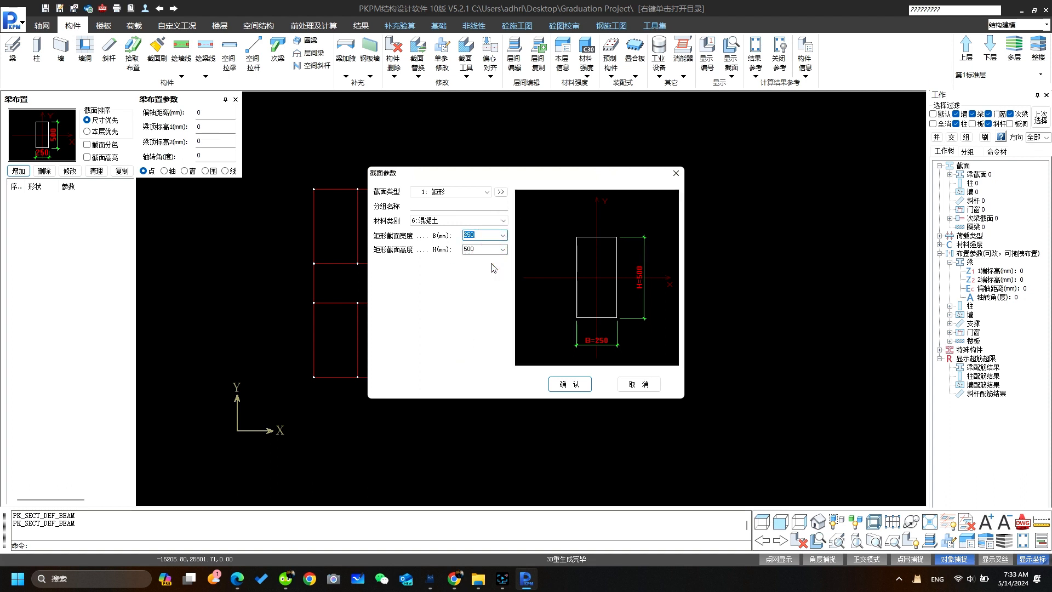
click(500, 249)
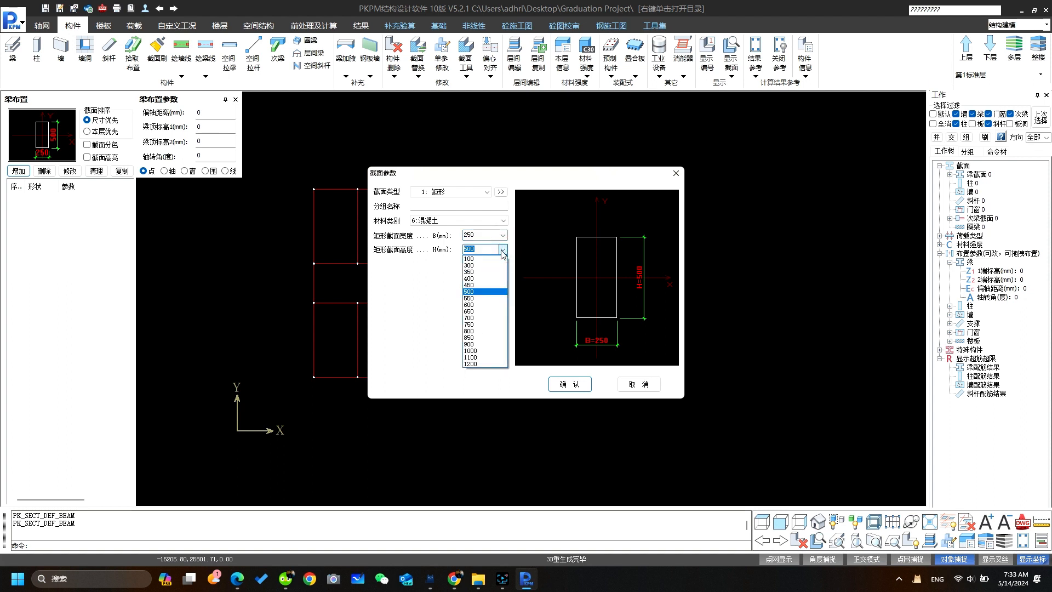
click(470, 278)
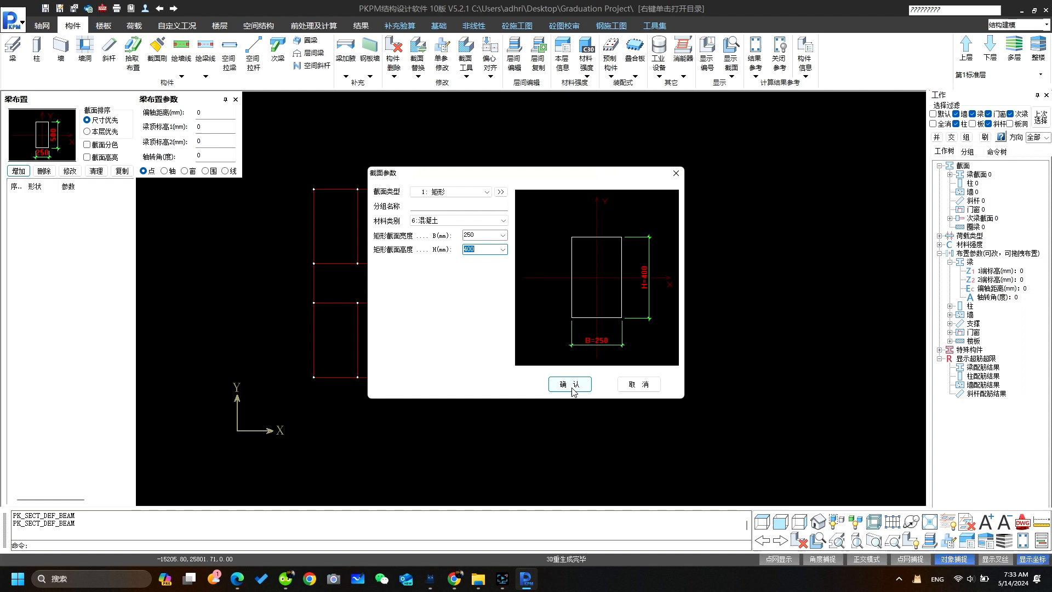
click(569, 383)
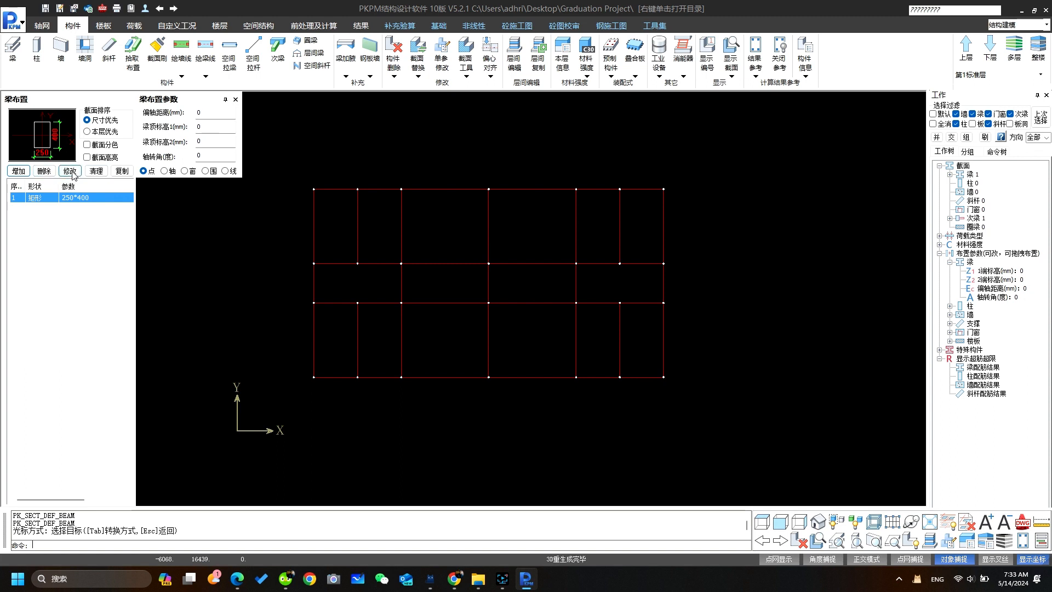
- Review the 250×400 section unchanged, then add another 250-wide rectangular section and confirm it
click(70, 171)
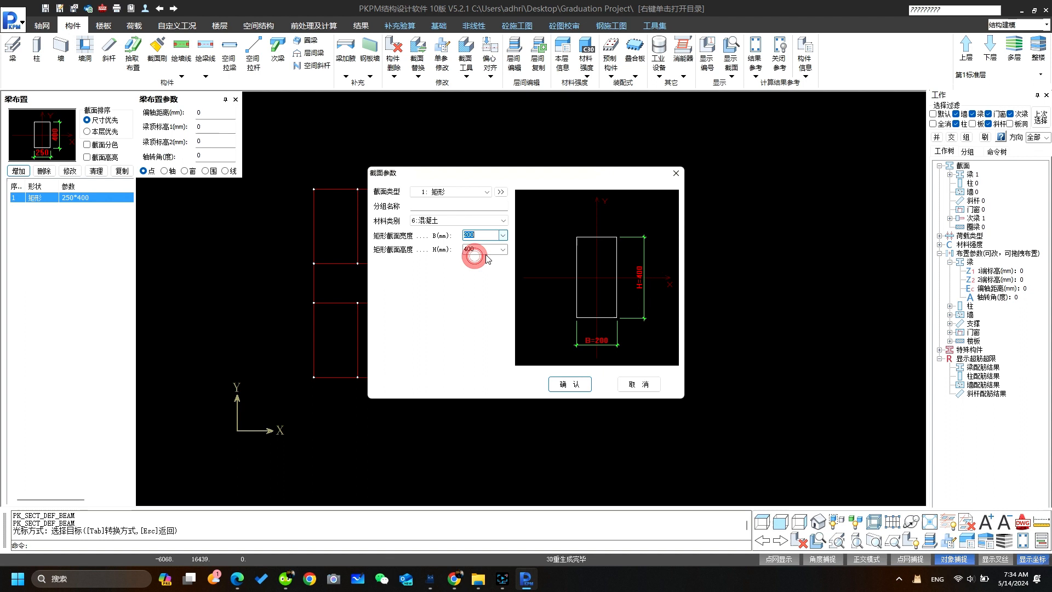
click(568, 384)
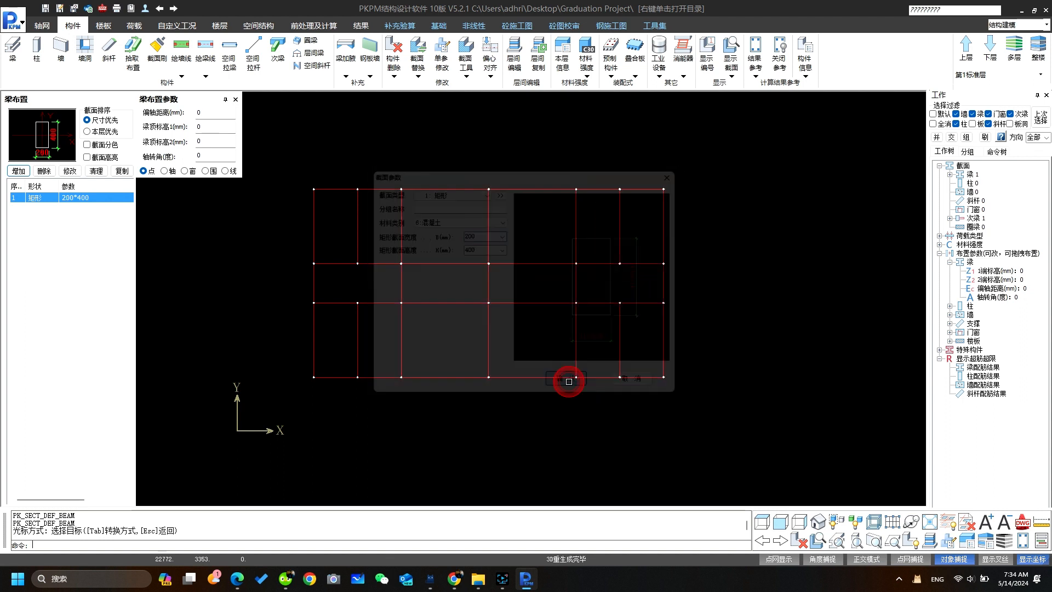
click(566, 378)
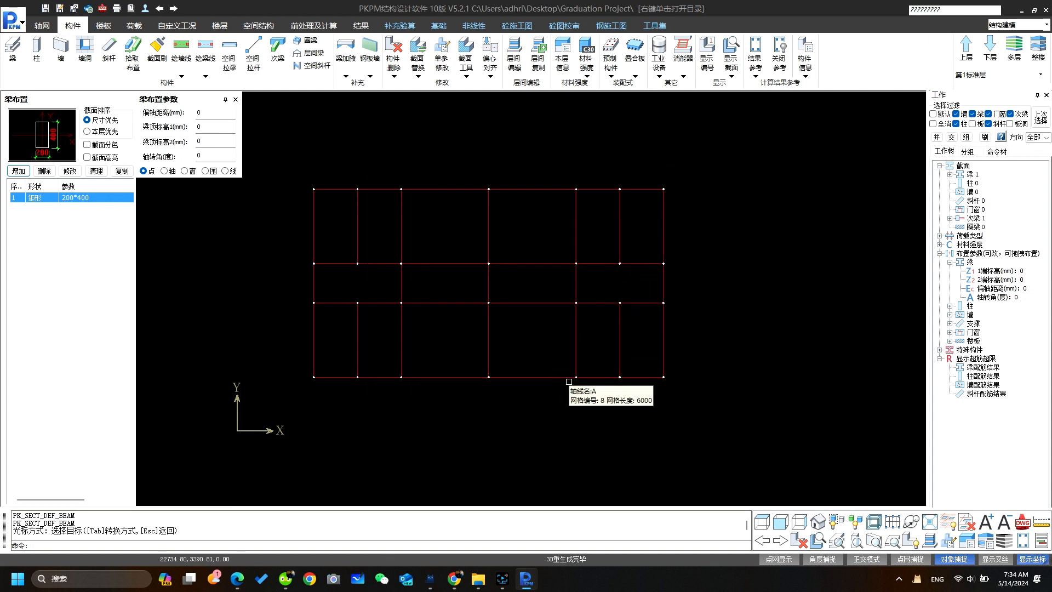
click(80, 197)
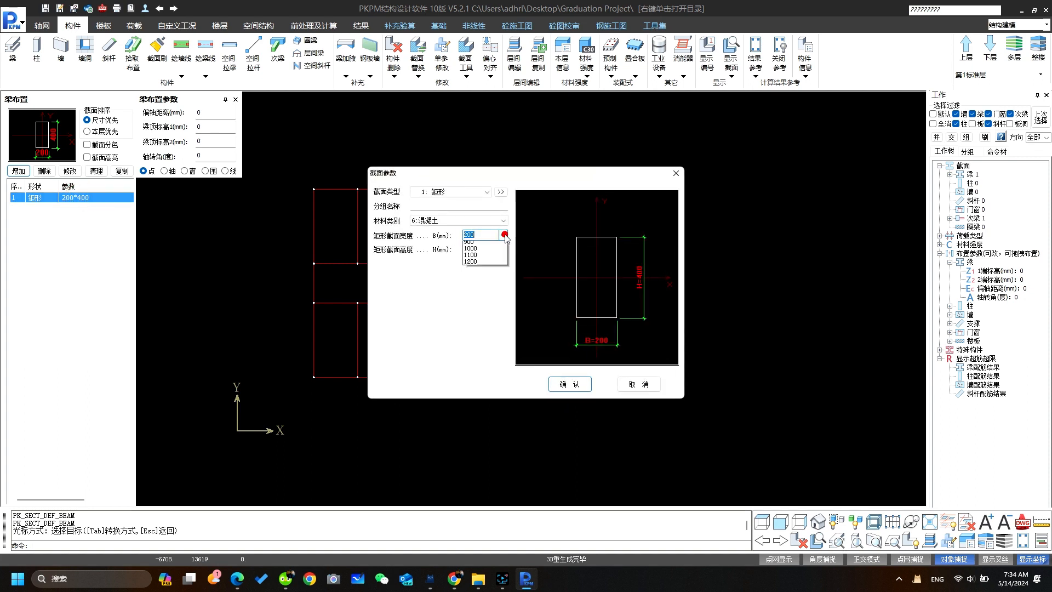
click(474, 246)
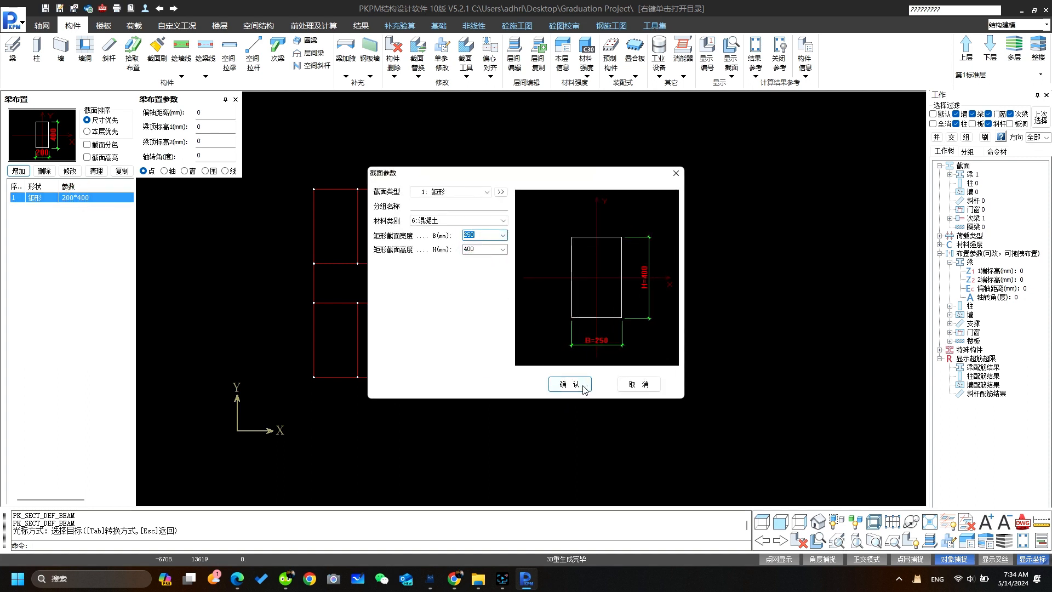
click(570, 383)
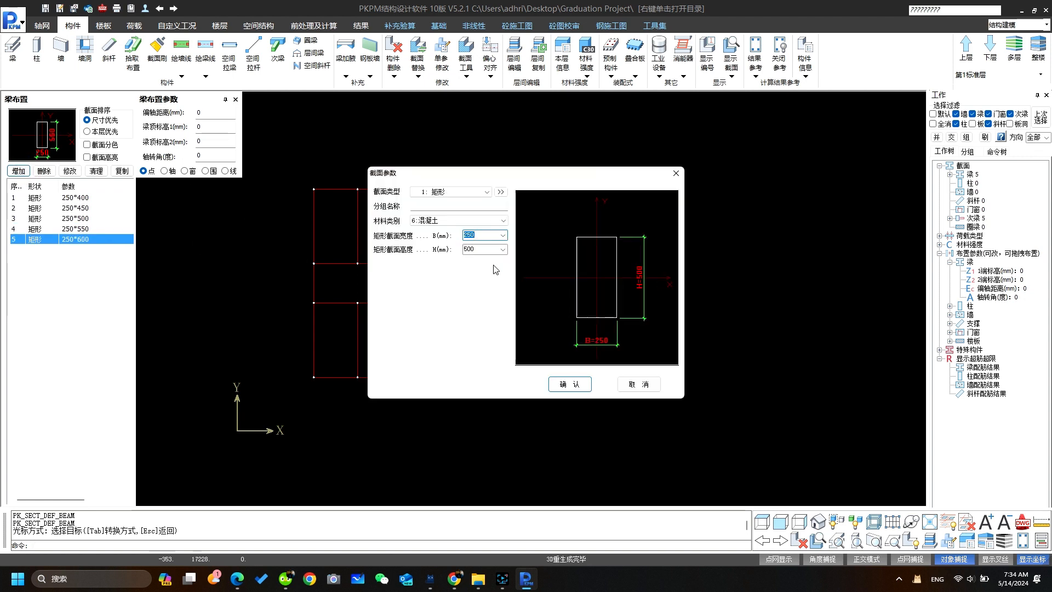
- Confirm the 250×600 section and delete the 250×800 entry from the list
click(503, 249)
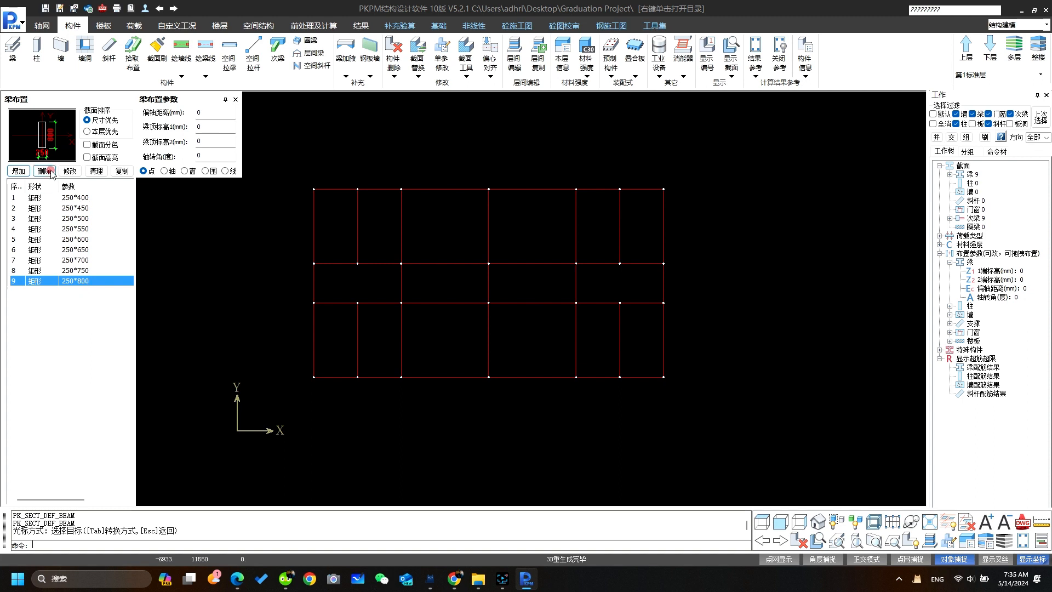
click(42, 171)
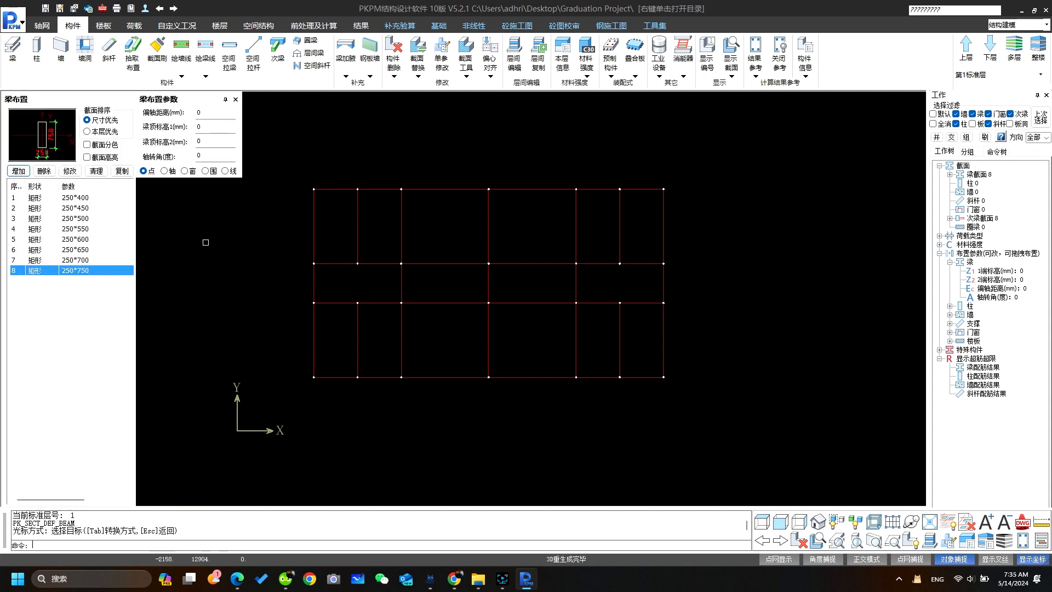
mouse_move(153, 235)
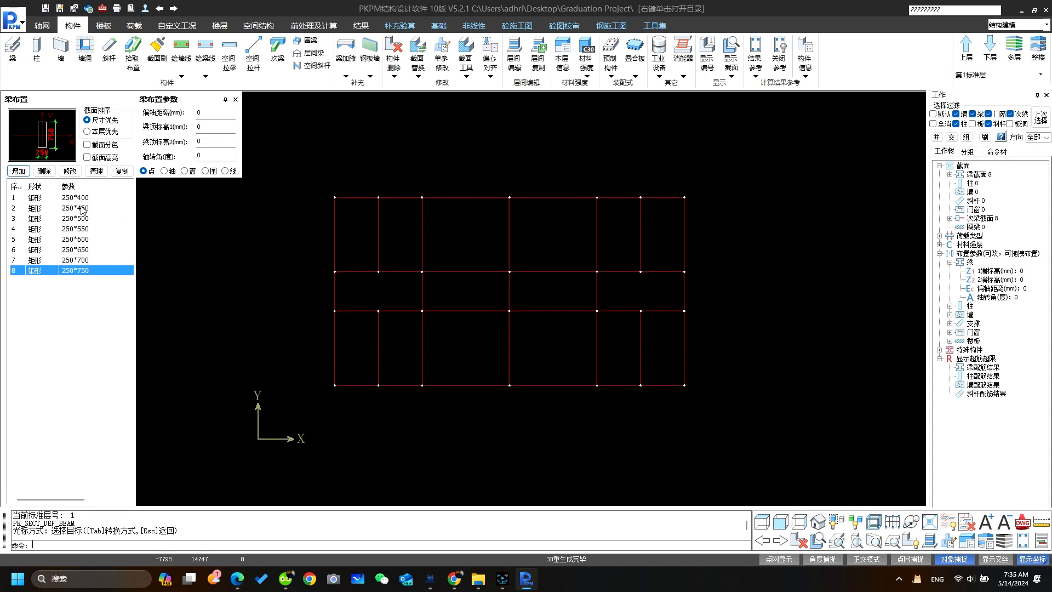
mouse_move(91, 222)
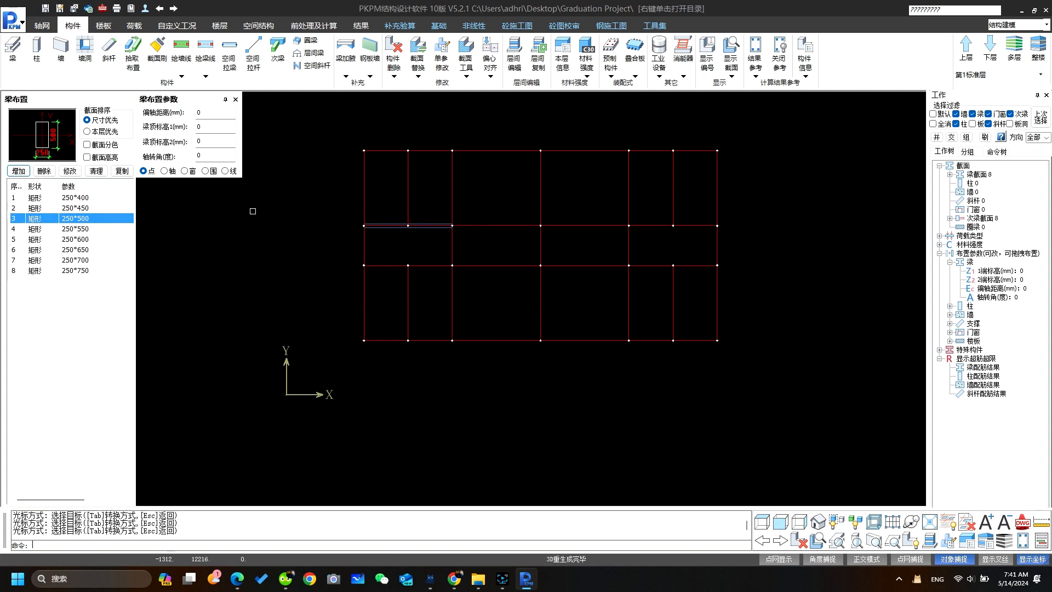
- Place 250×500 beams on horizontal axes and 250×600 on vertical axes, then pick the 250×550 section
click(164, 170)
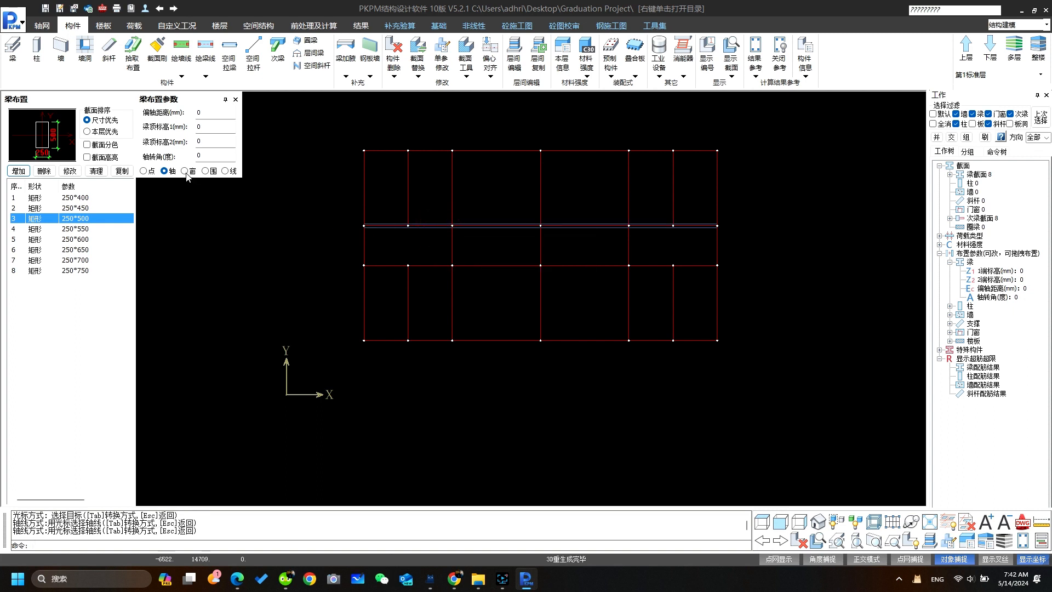
click(184, 171)
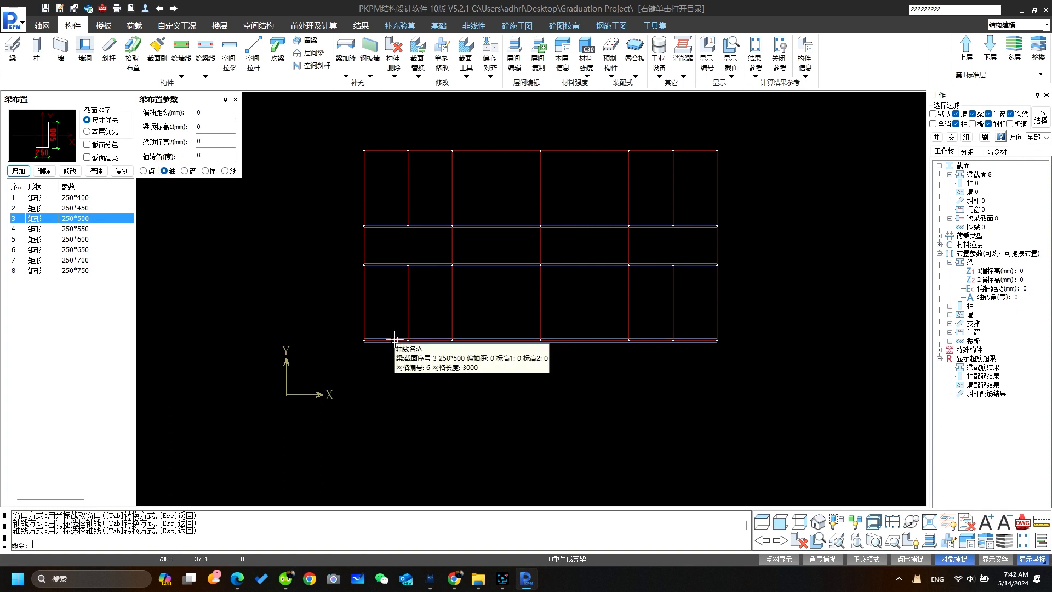
mouse_move(384, 152)
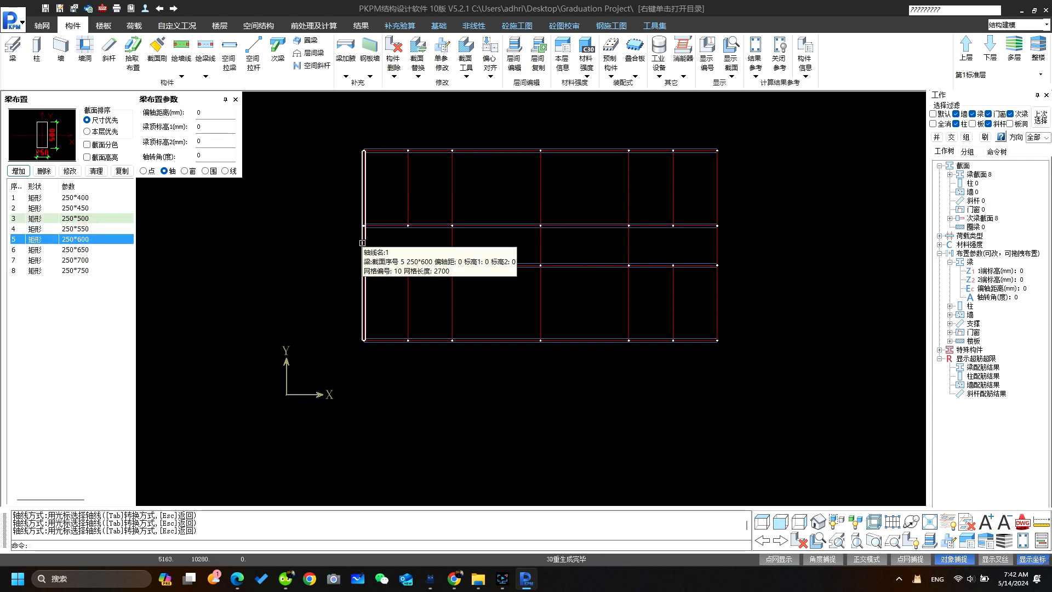
click(455, 244)
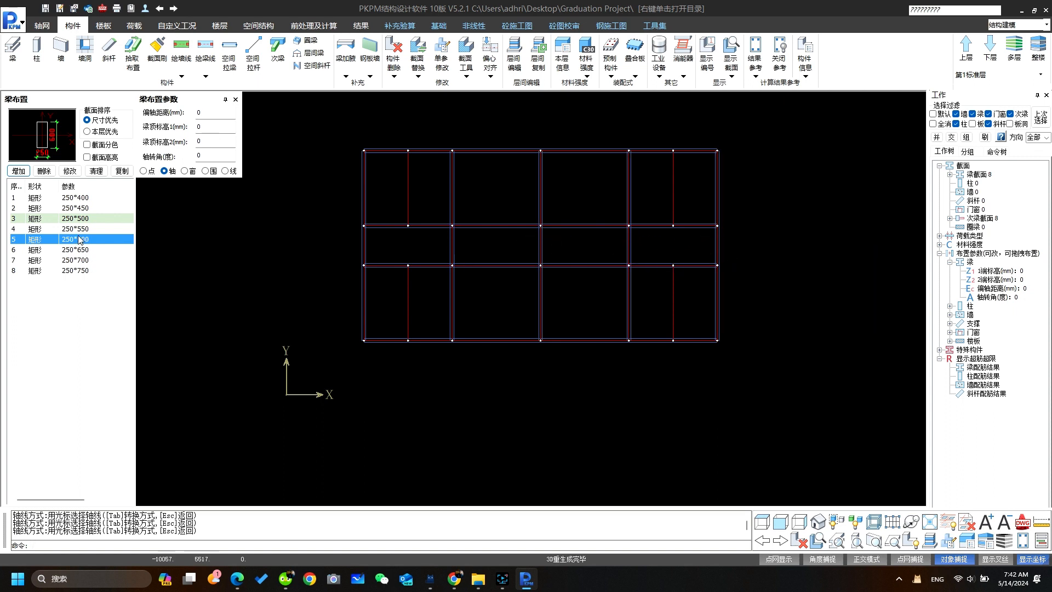
click(76, 229)
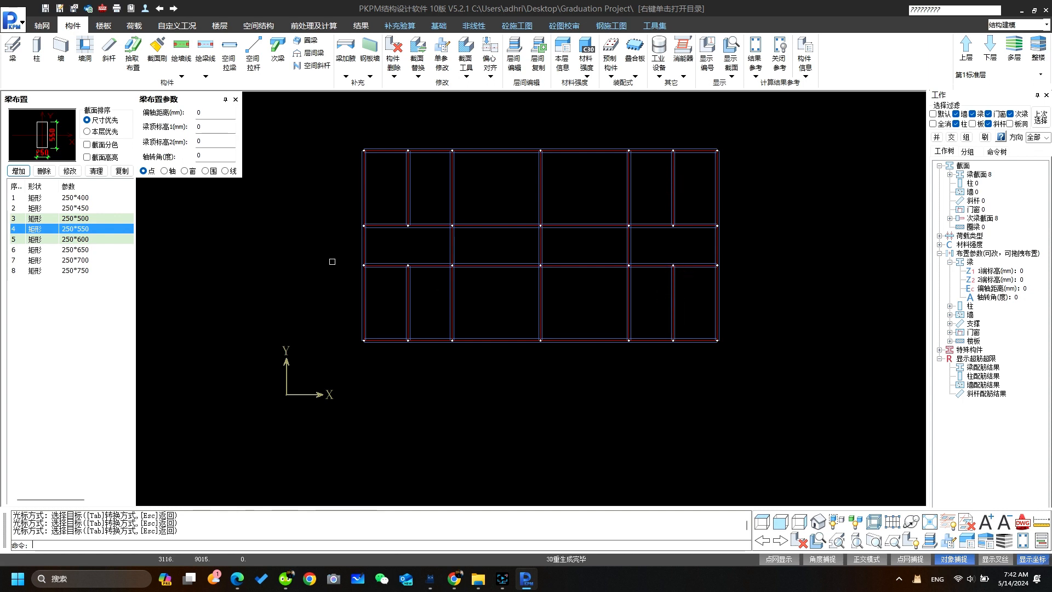
mouse_move(294, 264)
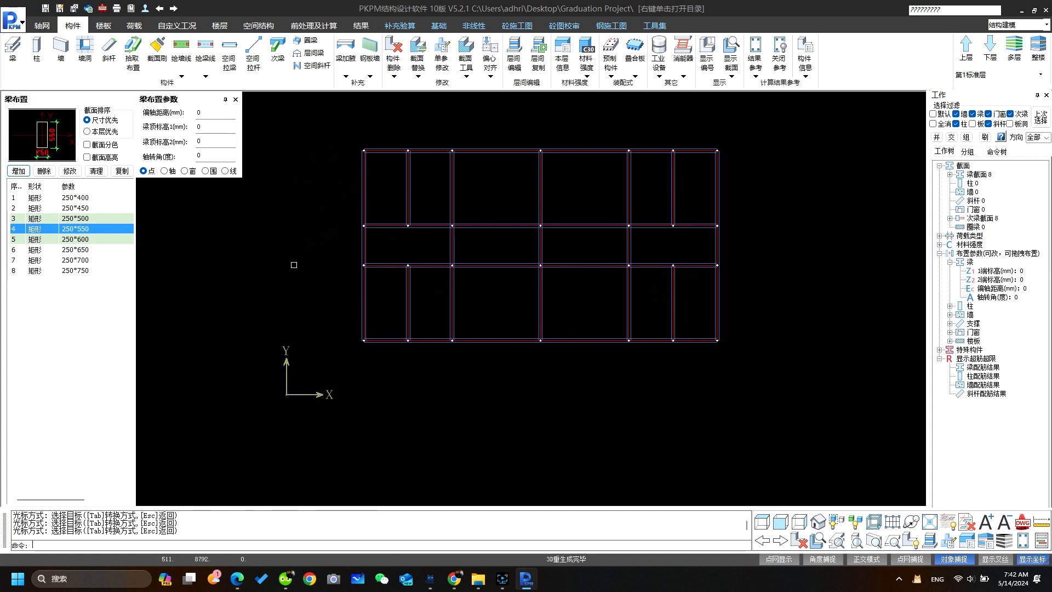
- Delete a misplaced beam from the plan via 构件删除 > 梁
click(393, 50)
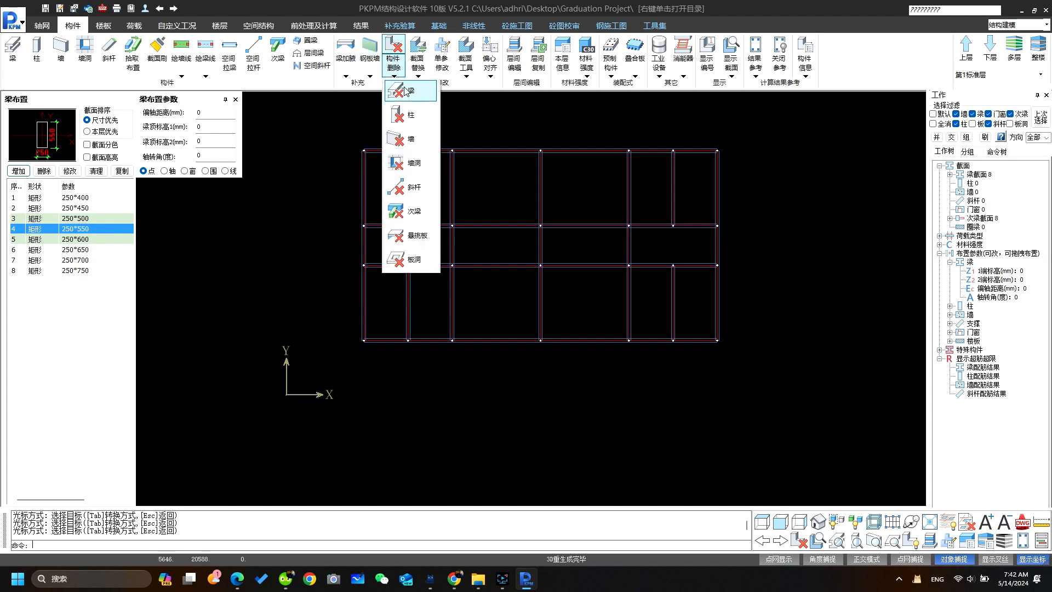
click(408, 89)
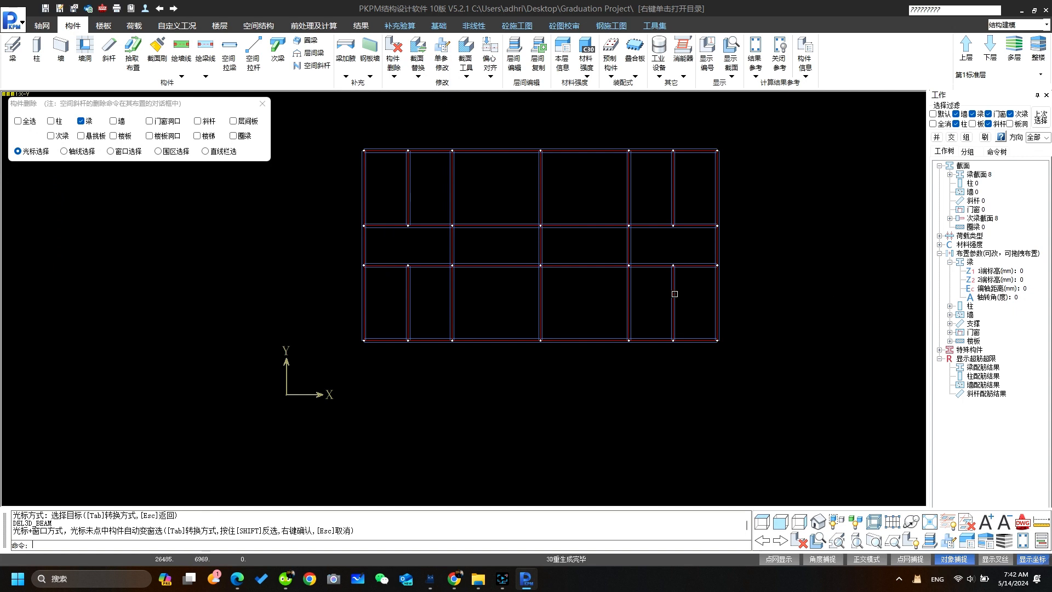
click(674, 300)
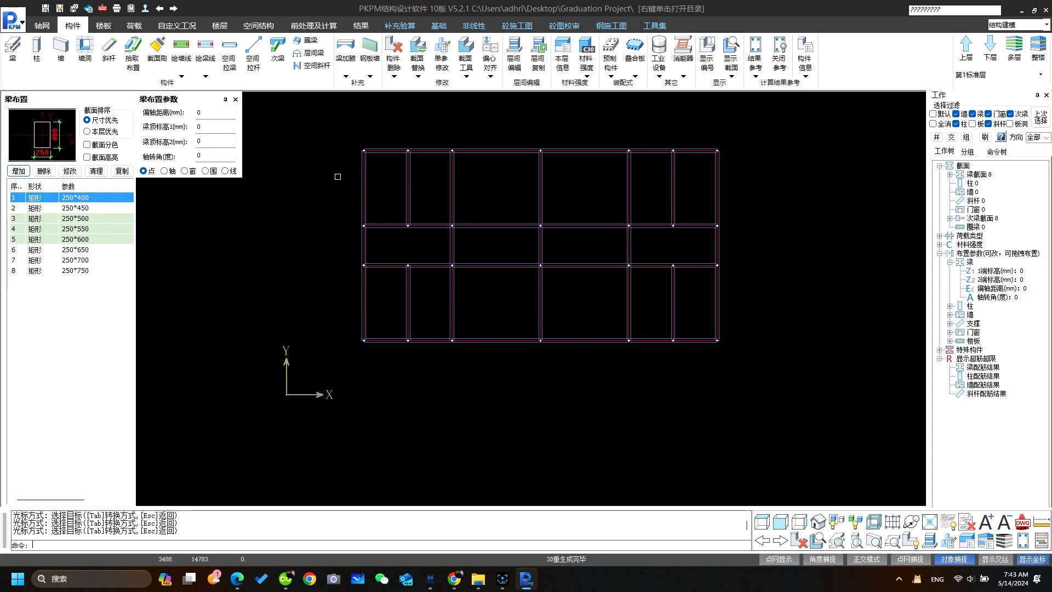
mouse_move(858, 507)
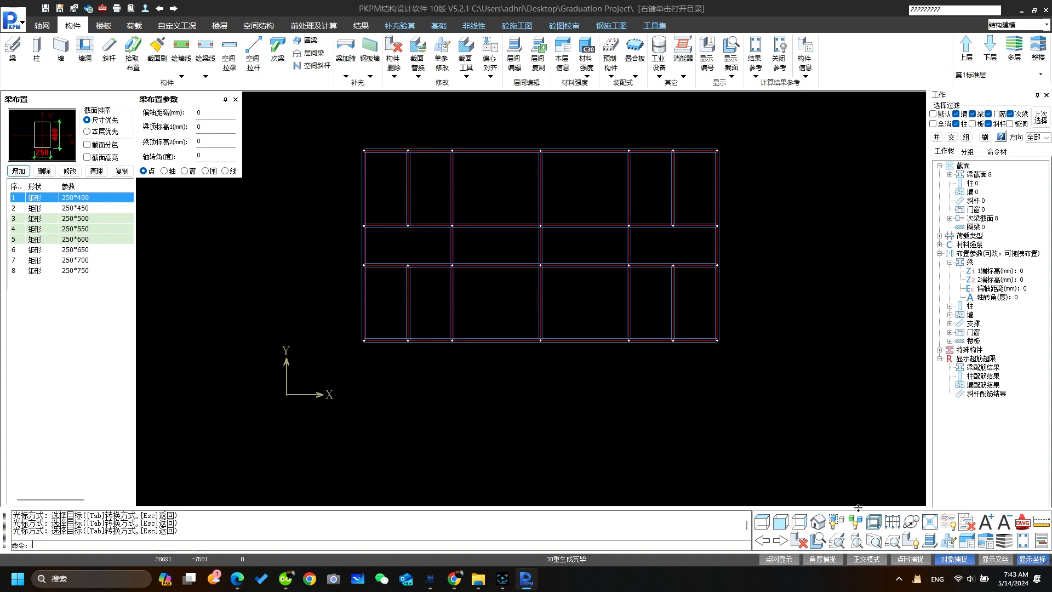
- Display section size labels on all beams through 显示截面 > 梁
click(730, 51)
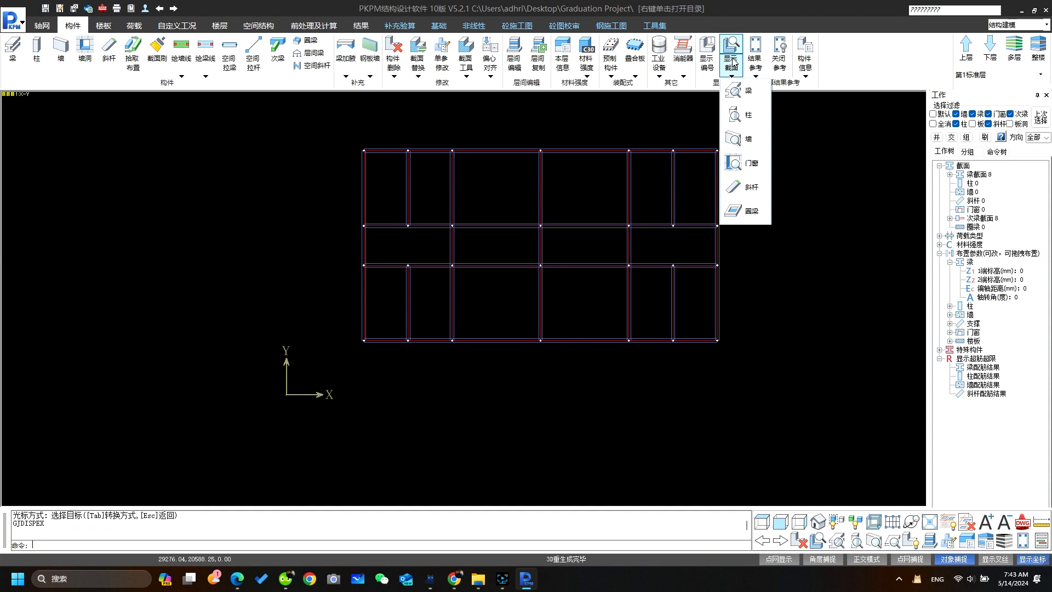
mouse_move(743, 90)
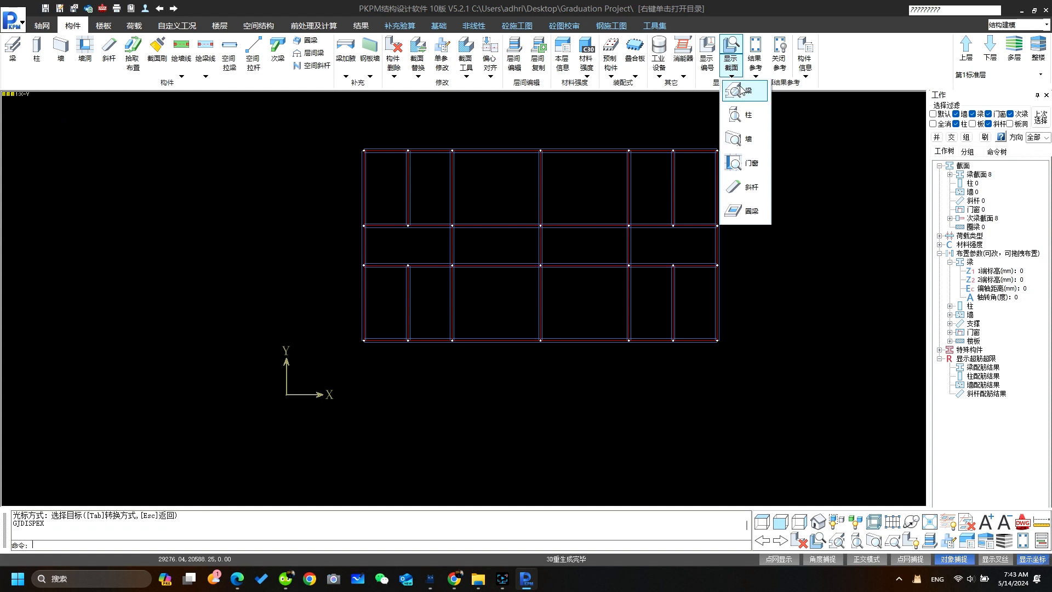
click(751, 91)
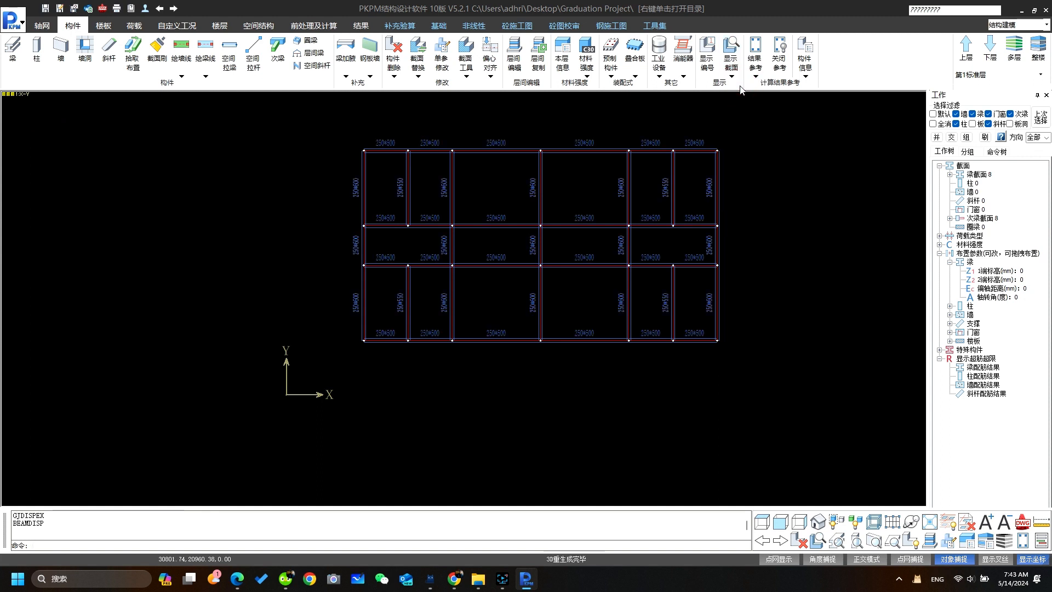
mouse_move(830, 458)
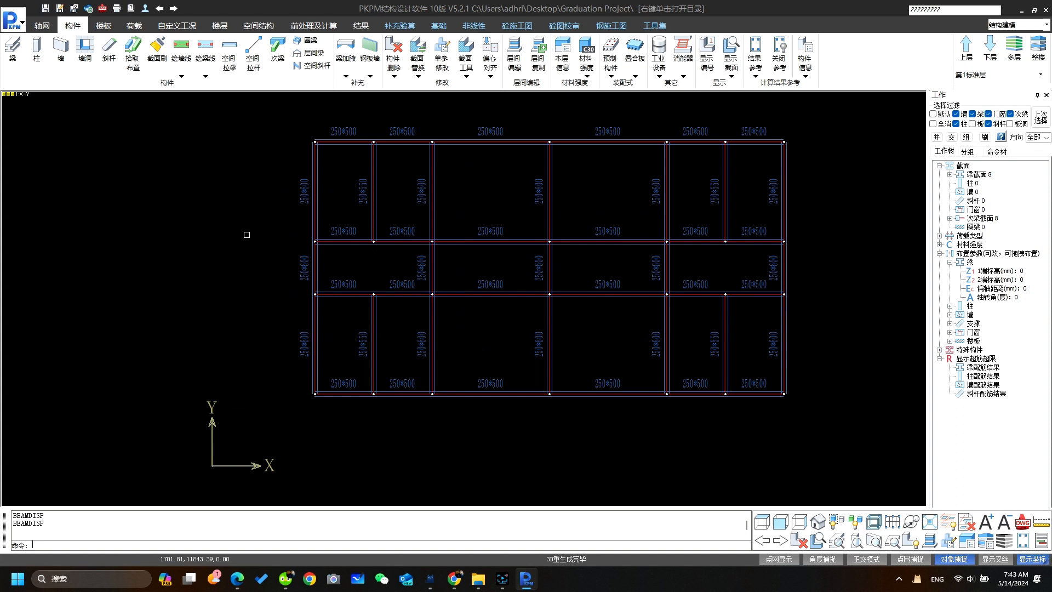
- Reopen the 梁布置 panel listing the eight 250 mm-wide sections
click(12, 48)
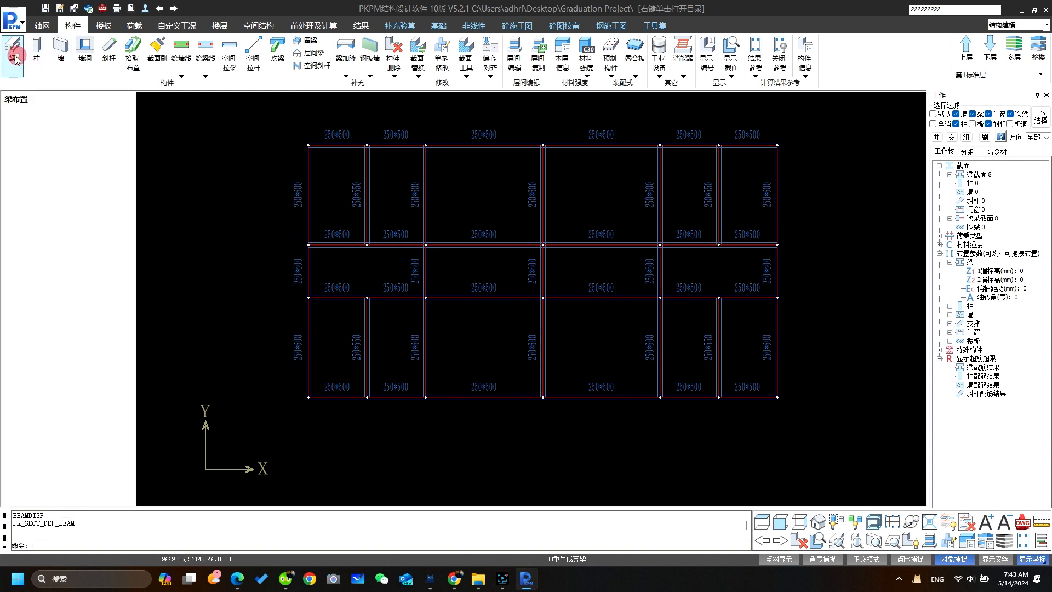
click(12, 51)
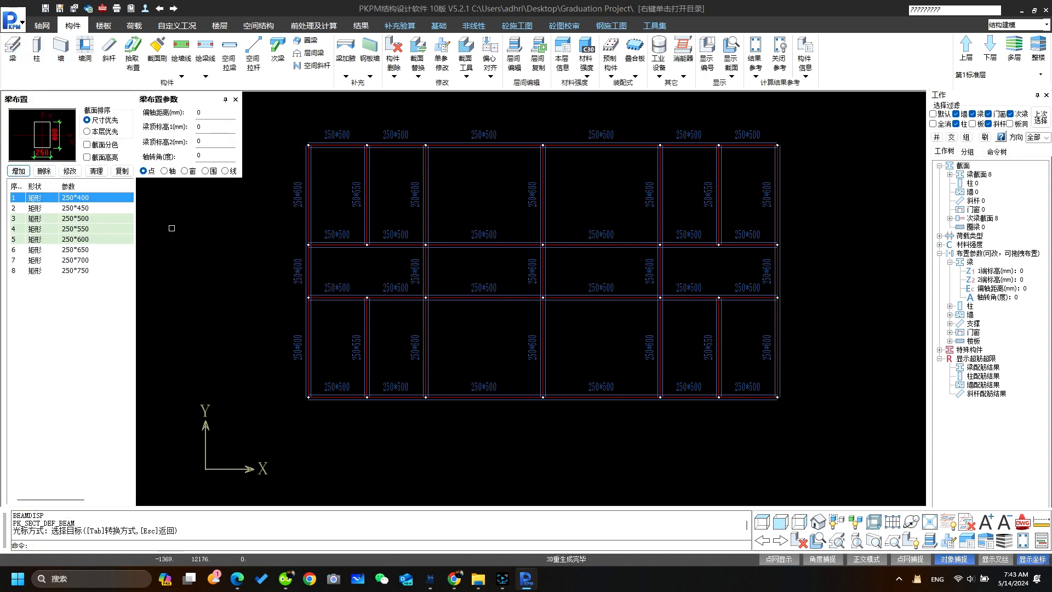
mouse_move(273, 283)
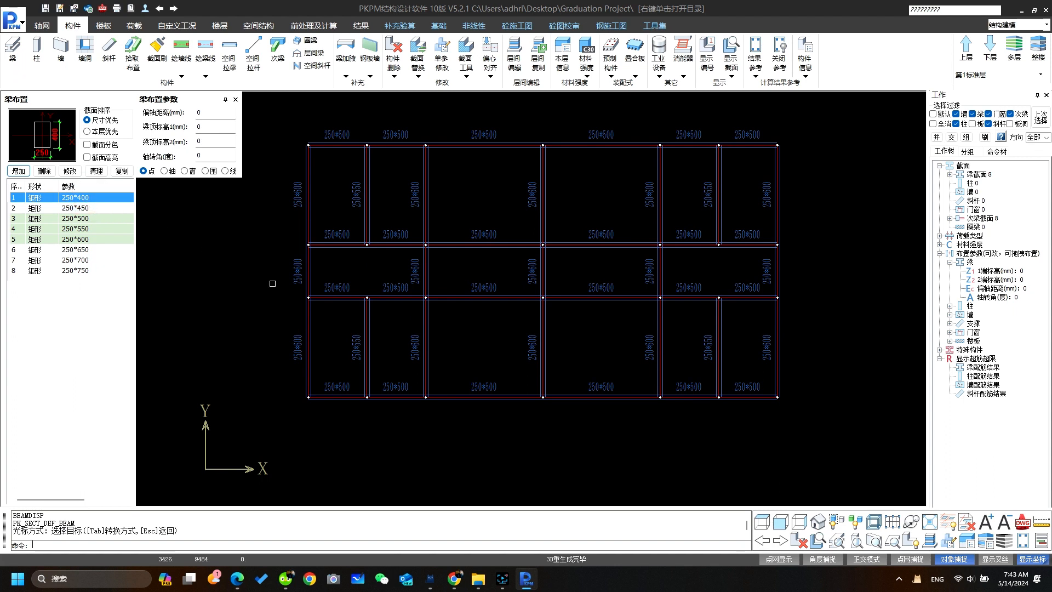
mouse_move(300, 277)
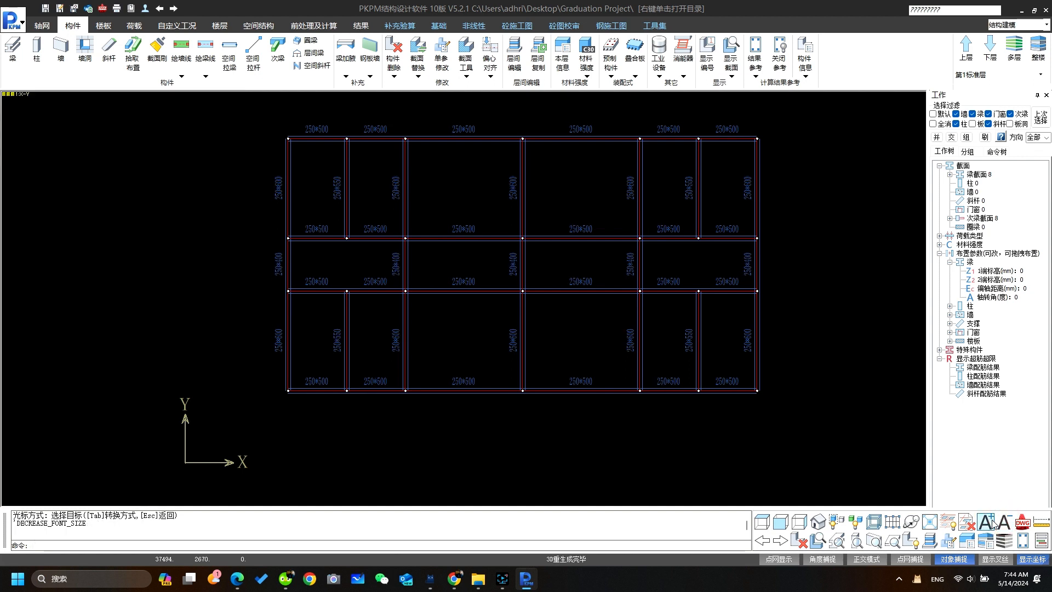
- Toggle the beam size labels off and back on so they reappear in smaller text
click(984, 523)
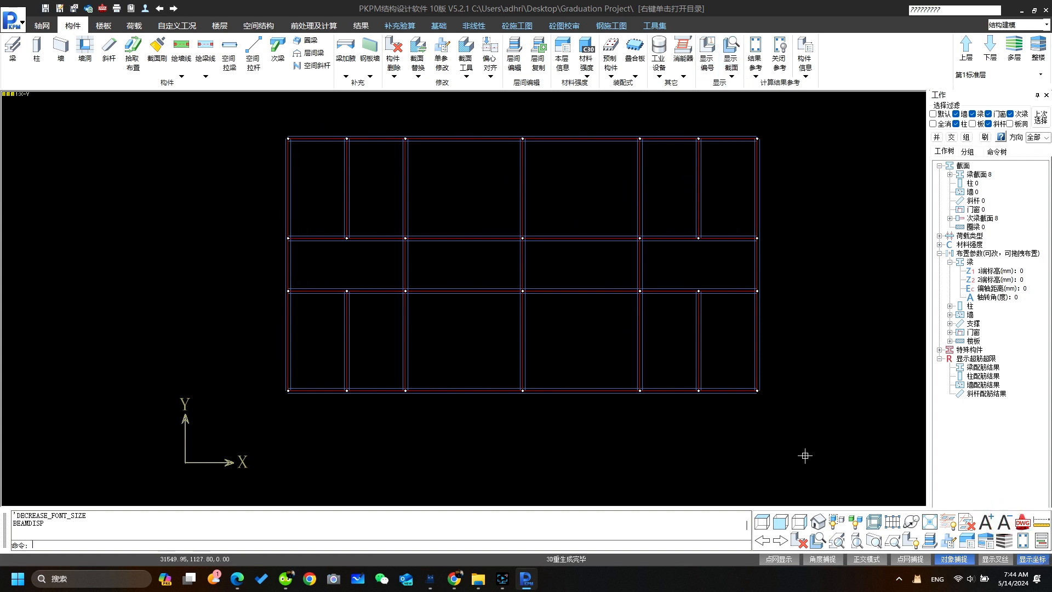
click(838, 540)
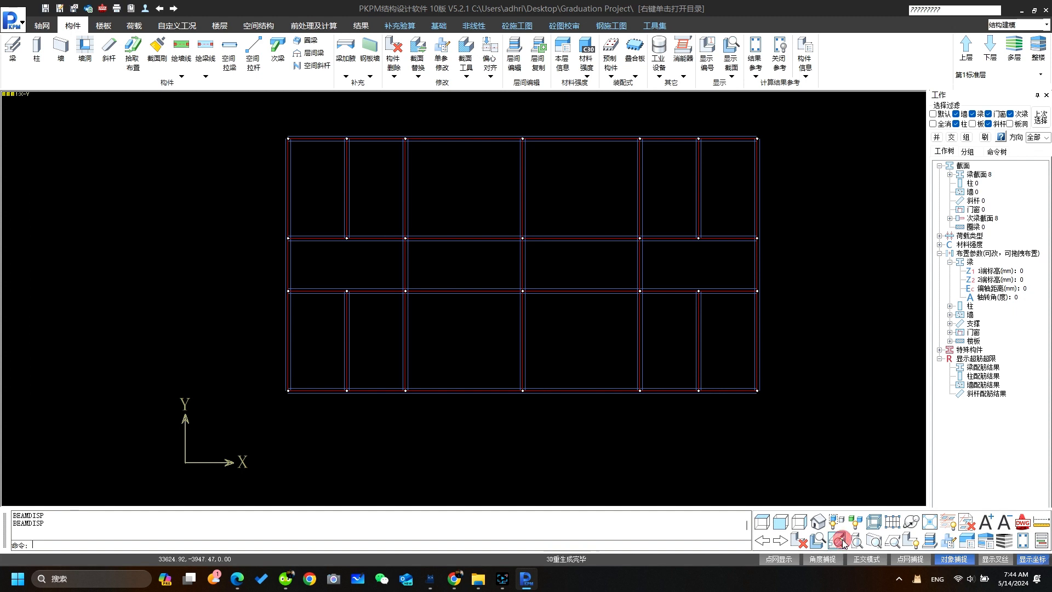
click(840, 540)
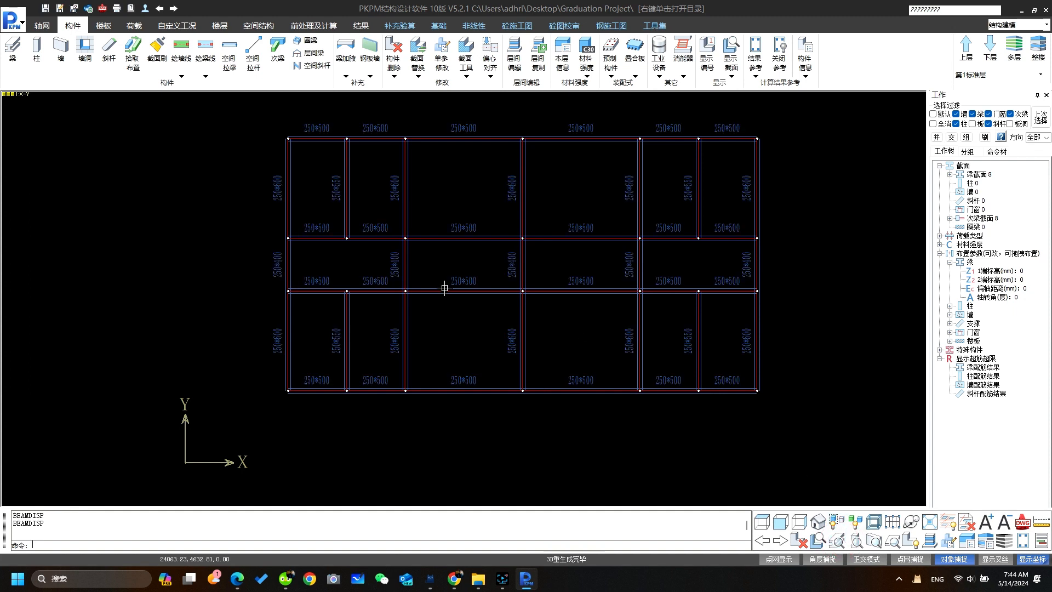